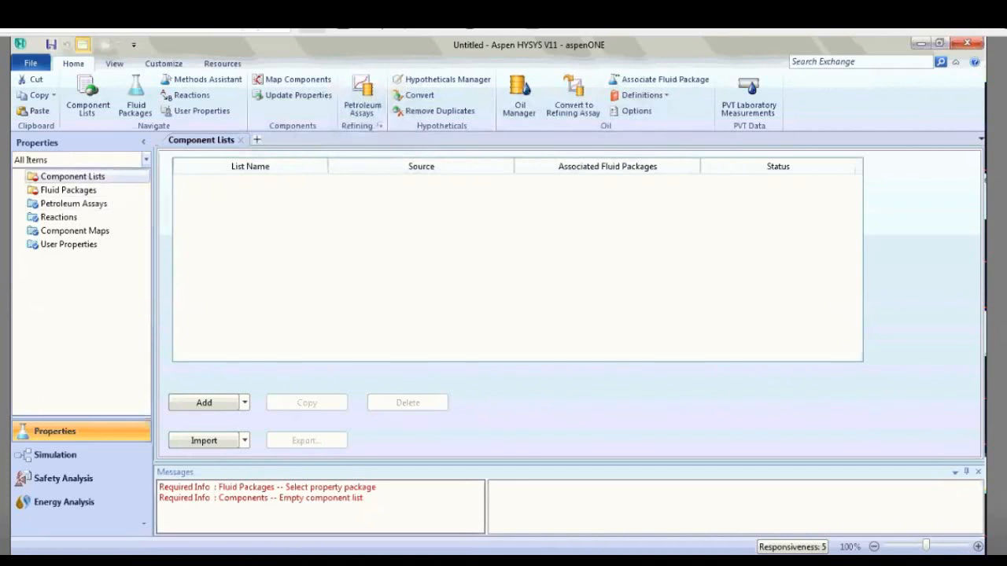
Create Component List - 1 with Air and H2O, then move on to the fluid package.
click(203, 403)
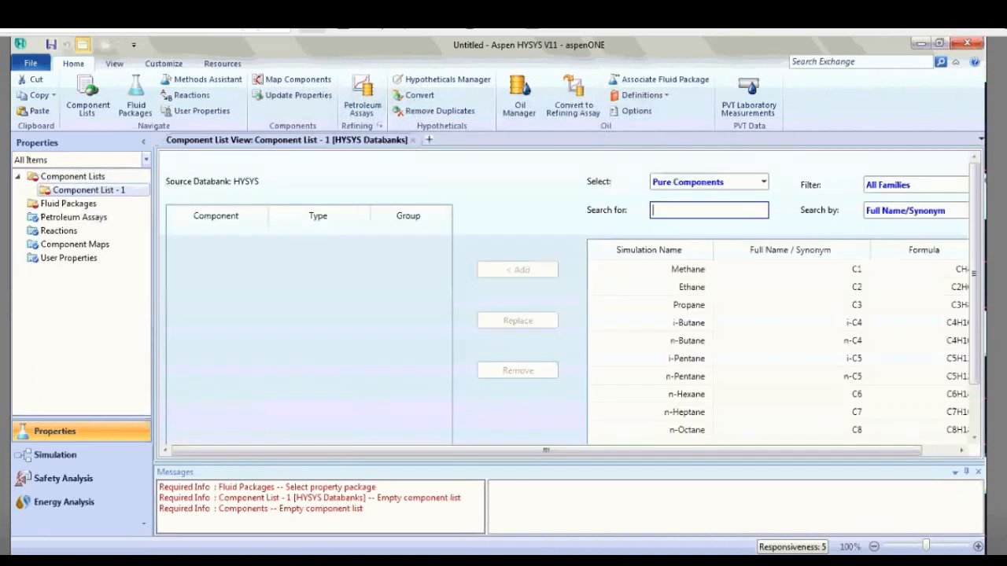
mouse_move(708, 211)
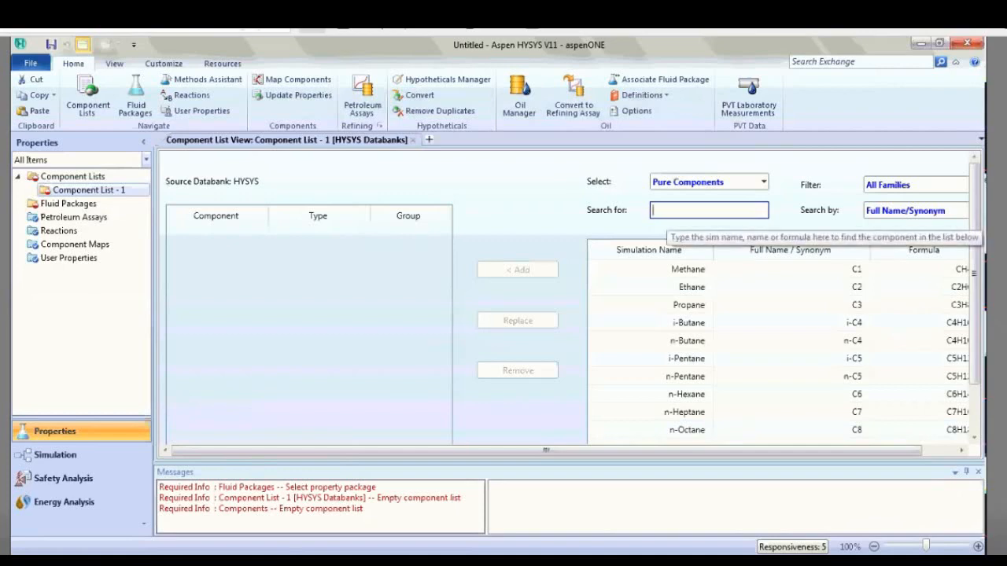
text(AIR)
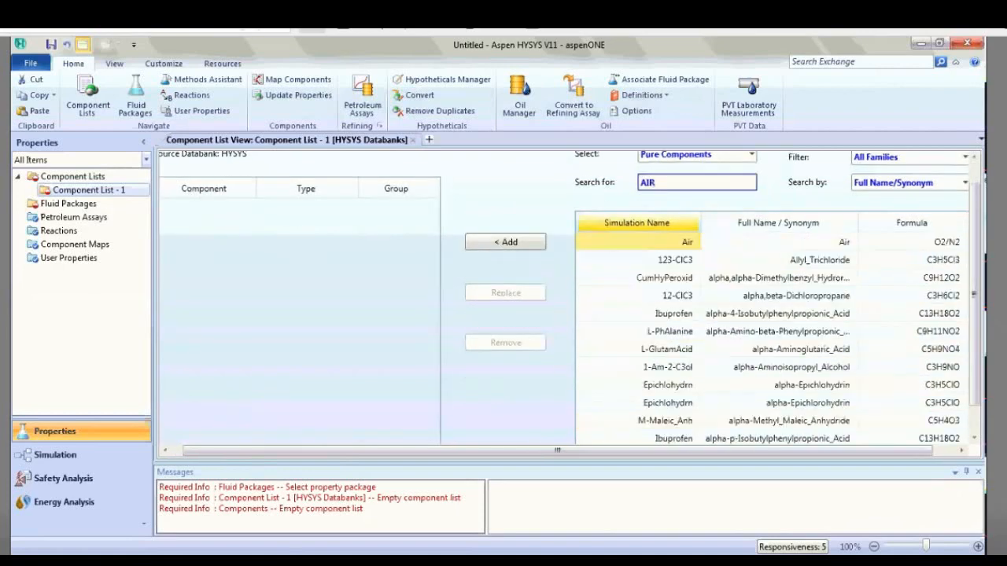
click(504, 242)
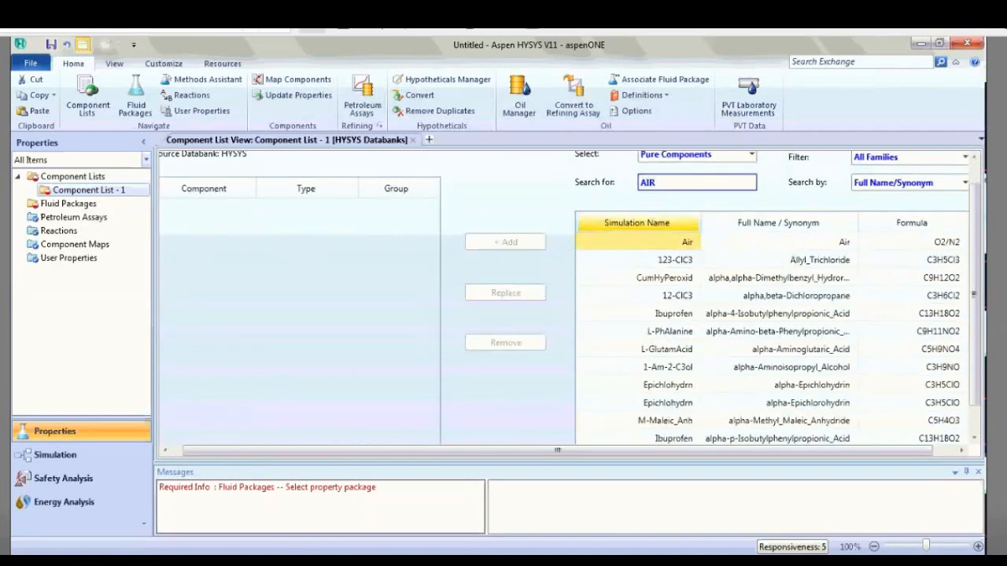
click(505, 242)
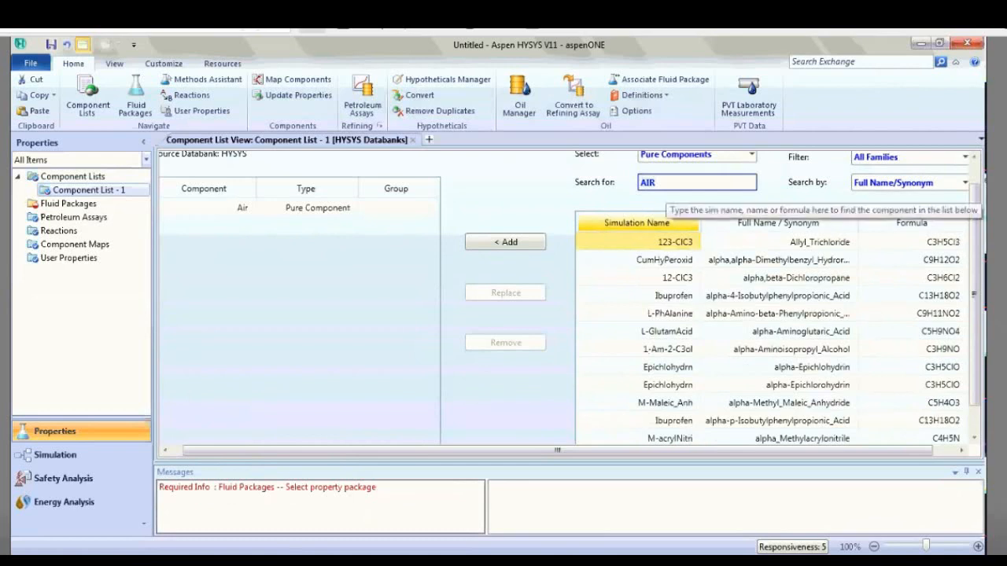
text(H2O)
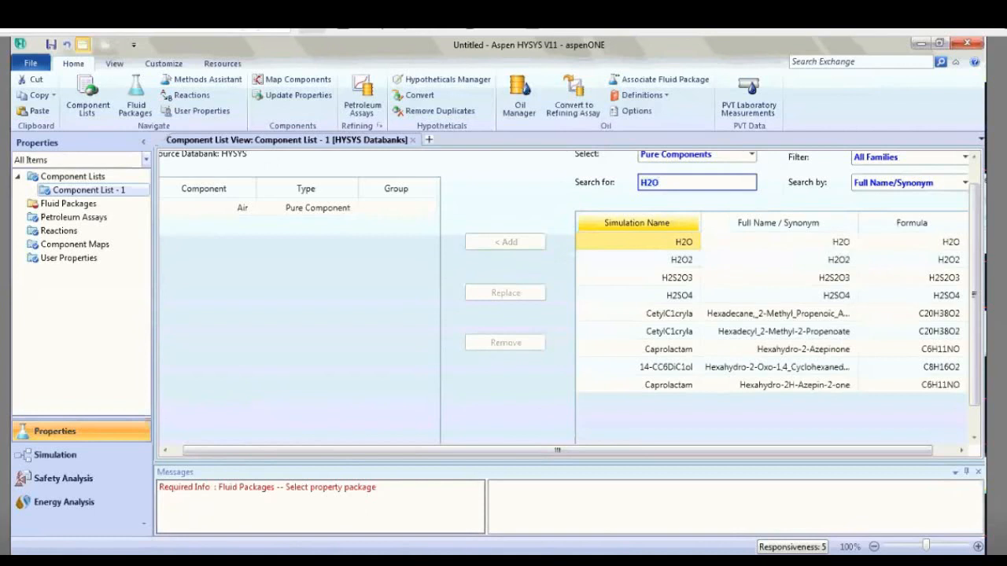
click(503, 242)
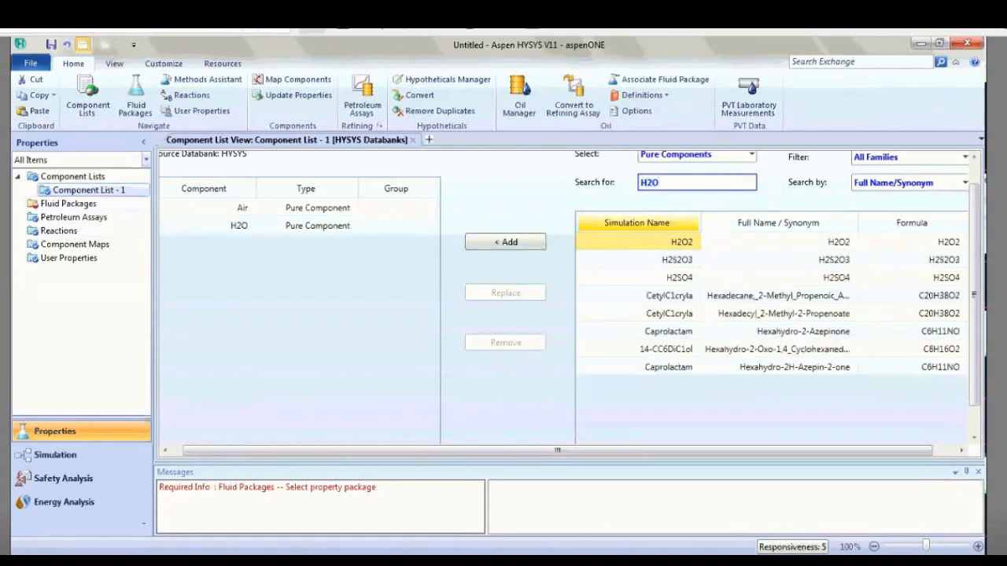
click(135, 95)
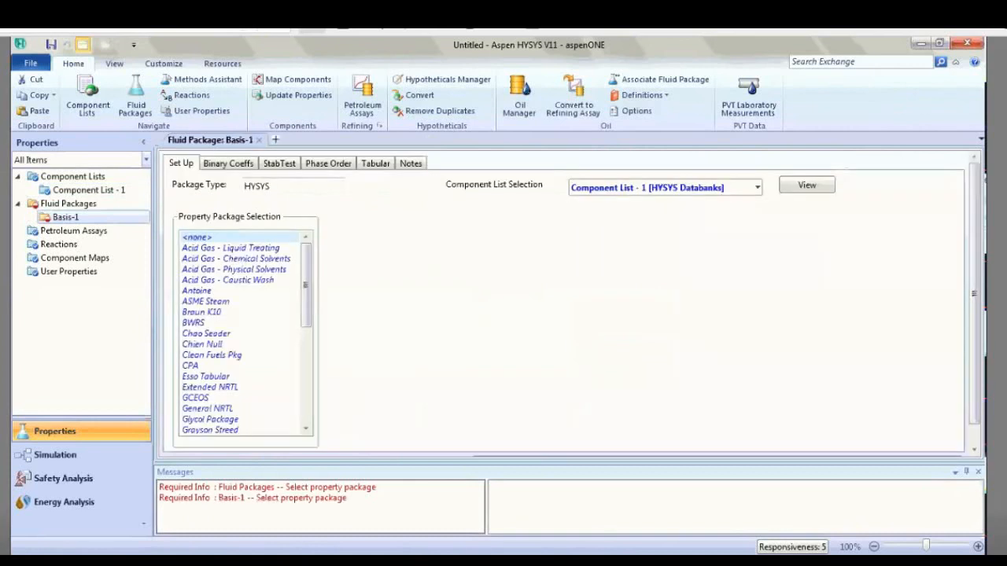
Choose the property package for fluid package Basis-1.
scroll(down, 3)
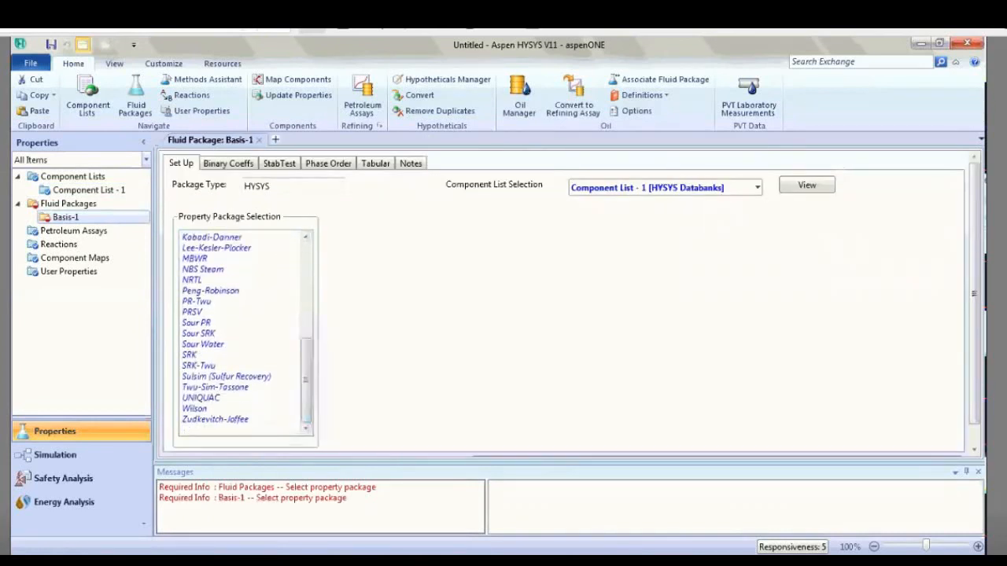
click(211, 289)
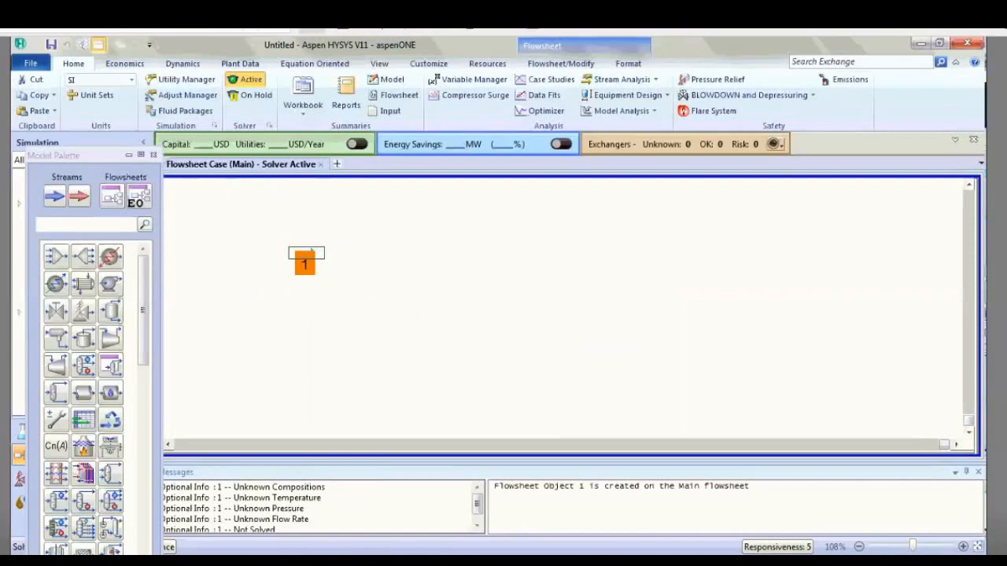
Name stream 1 FEED with vapour fraction 0.3, pressure 290 kPa and a molar flow.
double_click(304, 265)
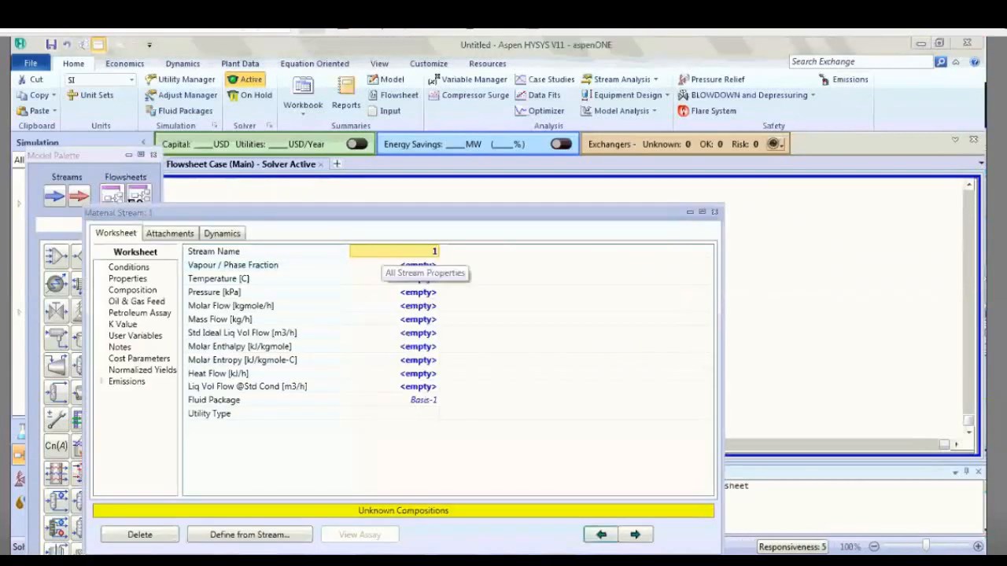
text(FEED)
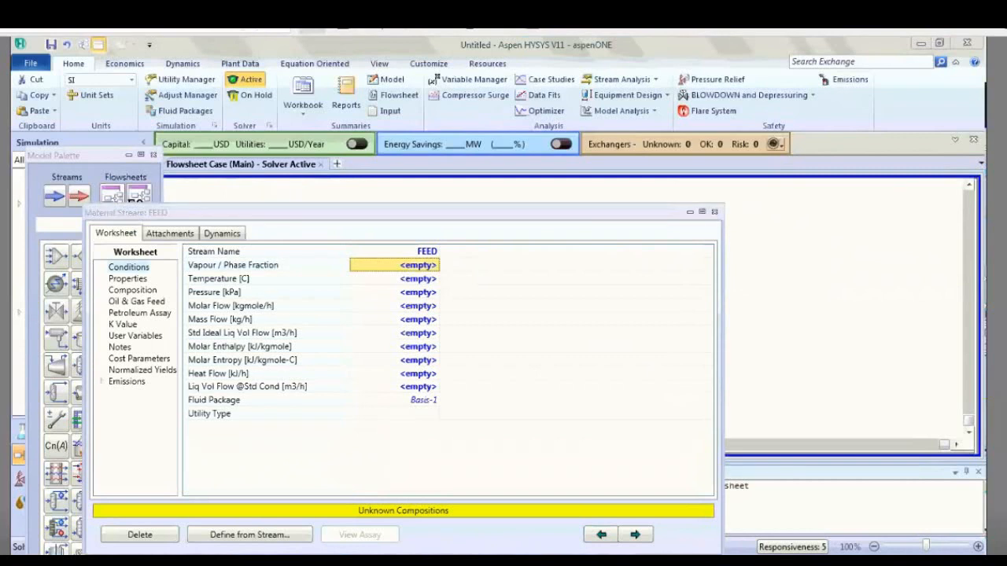
text(0.3000)
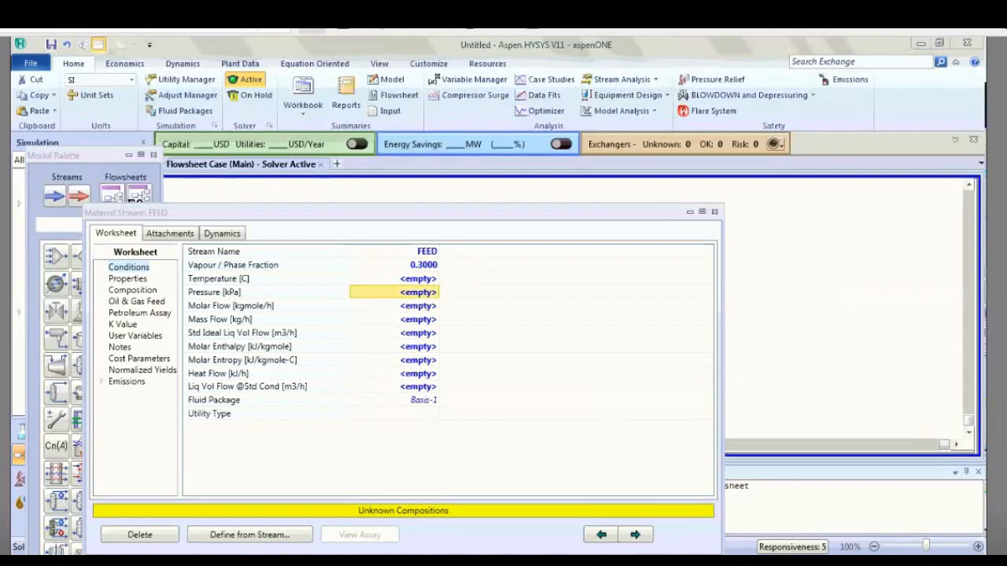
text(2)
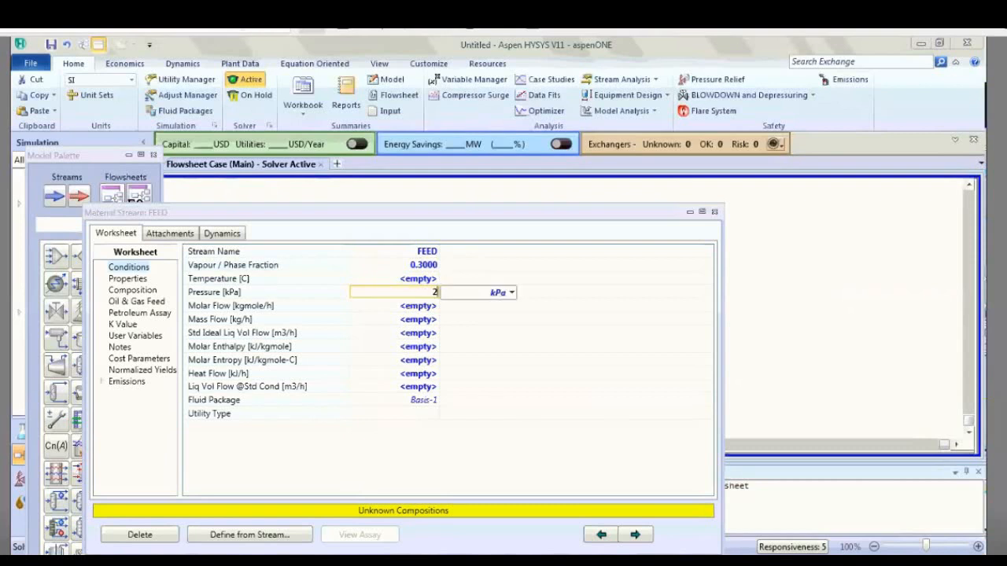
text(90.0)
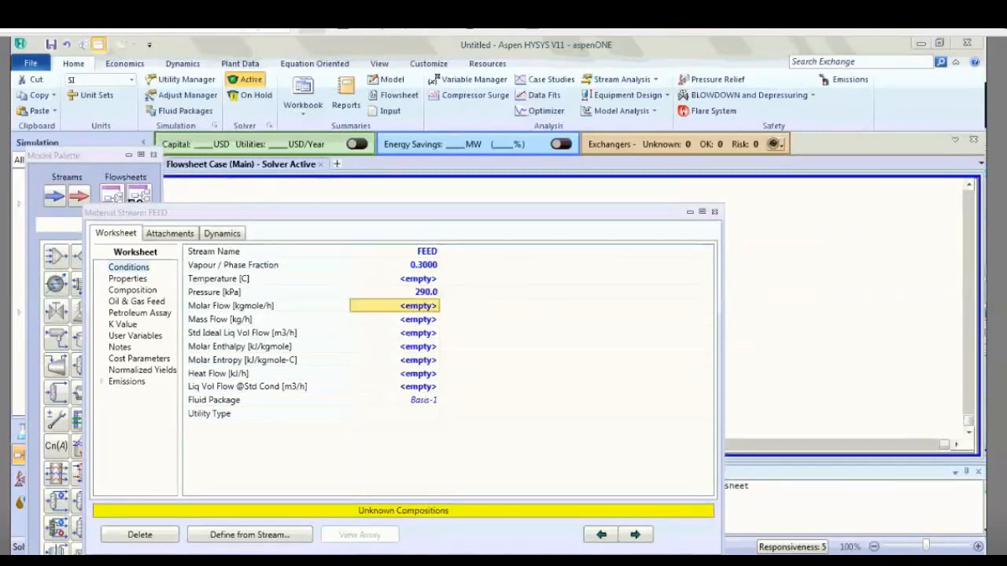
text(55)
text(0.)
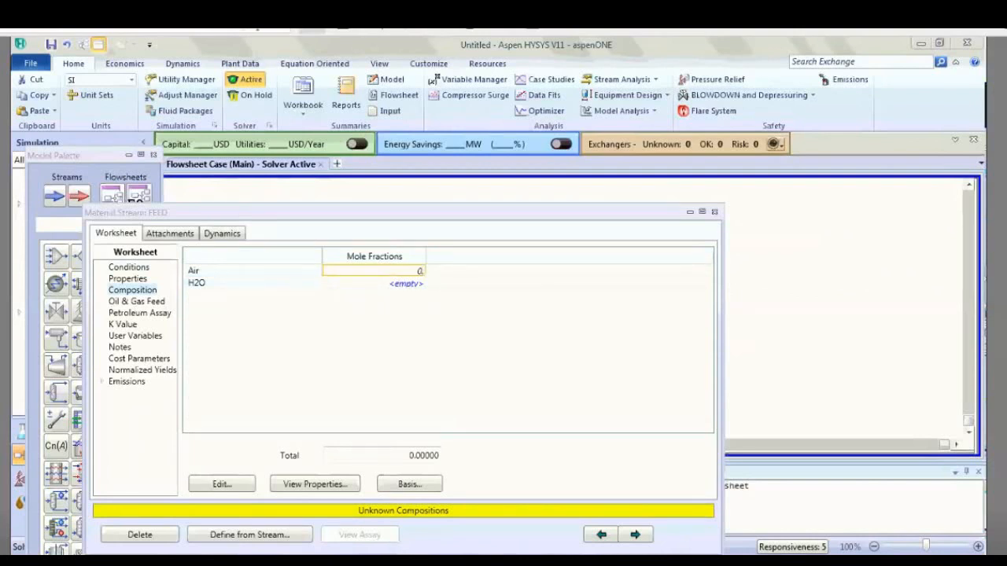
Set FEED composition to 0.1 mole fraction Air and 0.9 H2O.
click(220, 484)
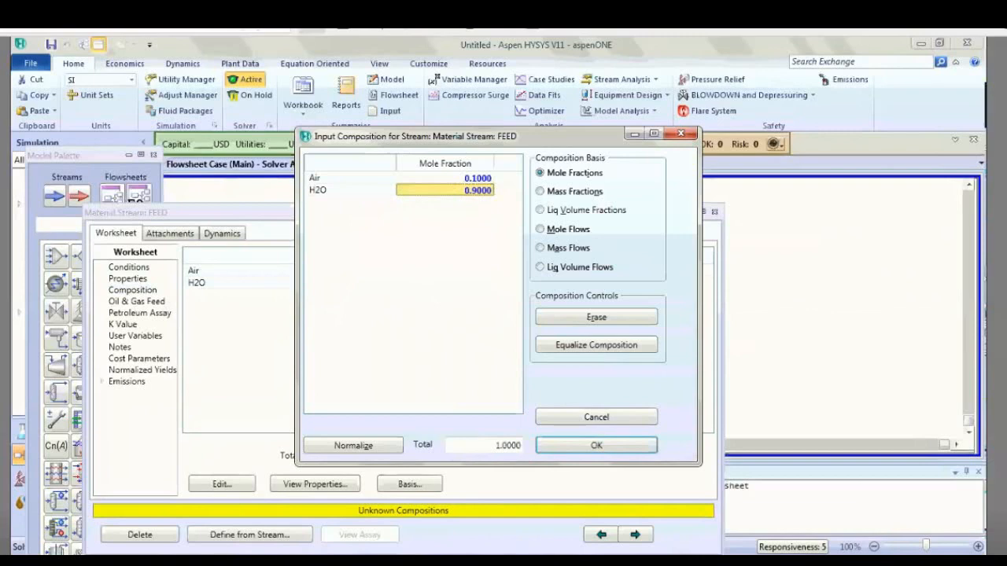
click(594, 445)
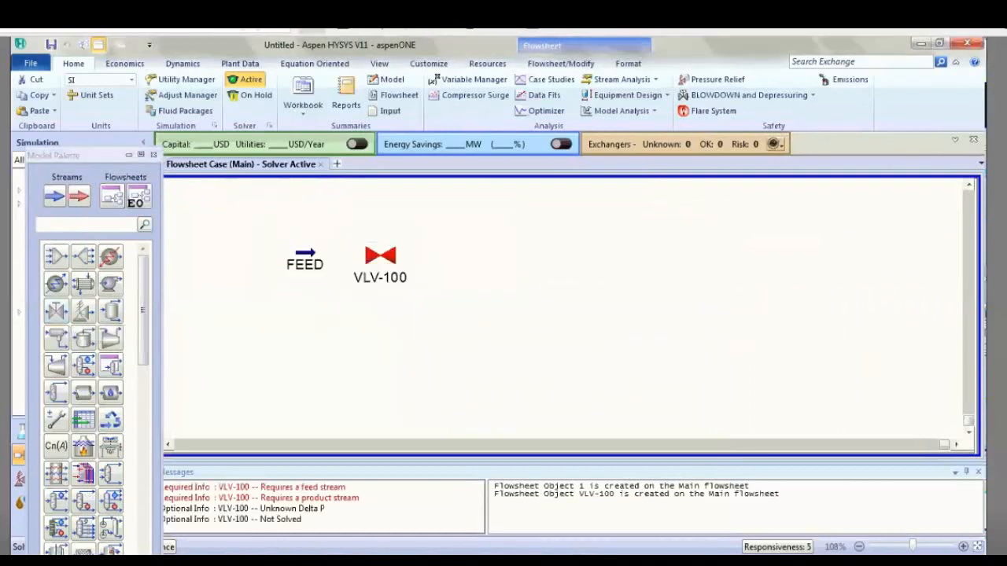
Connect VLV-100 with FEED as inlet and OUT 1 as outlet.
click(381, 255)
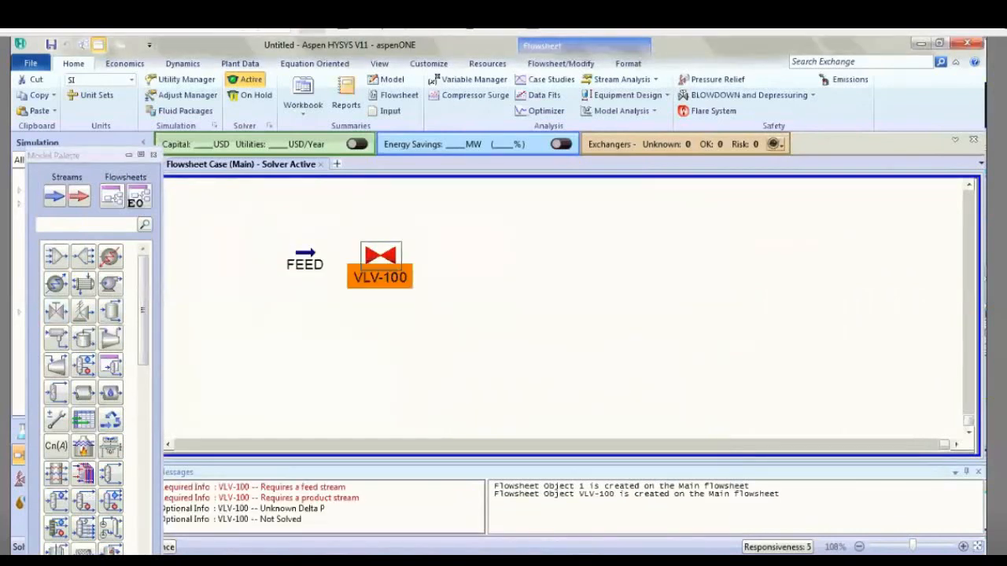
double_click(379, 264)
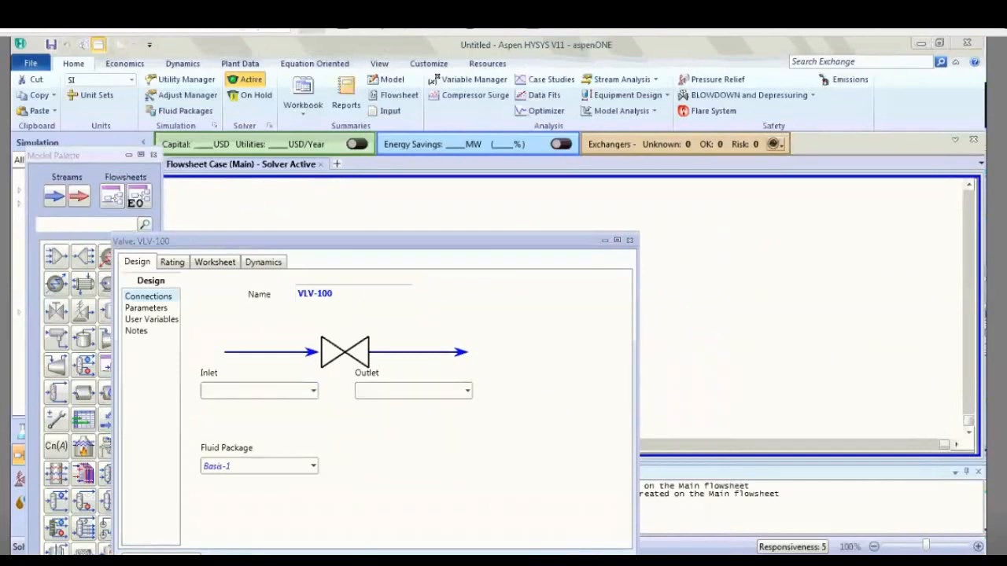
click(311, 390)
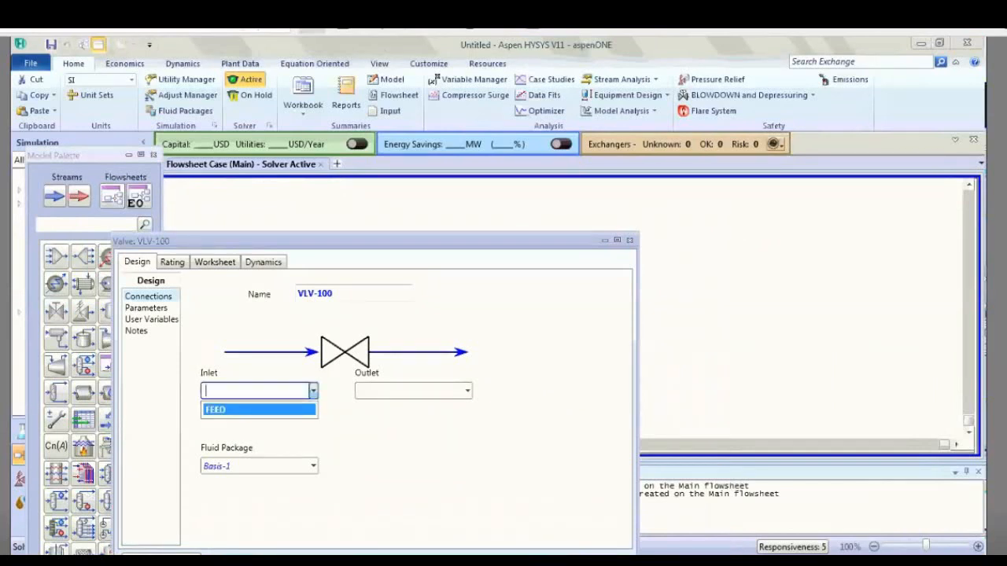
click(214, 409)
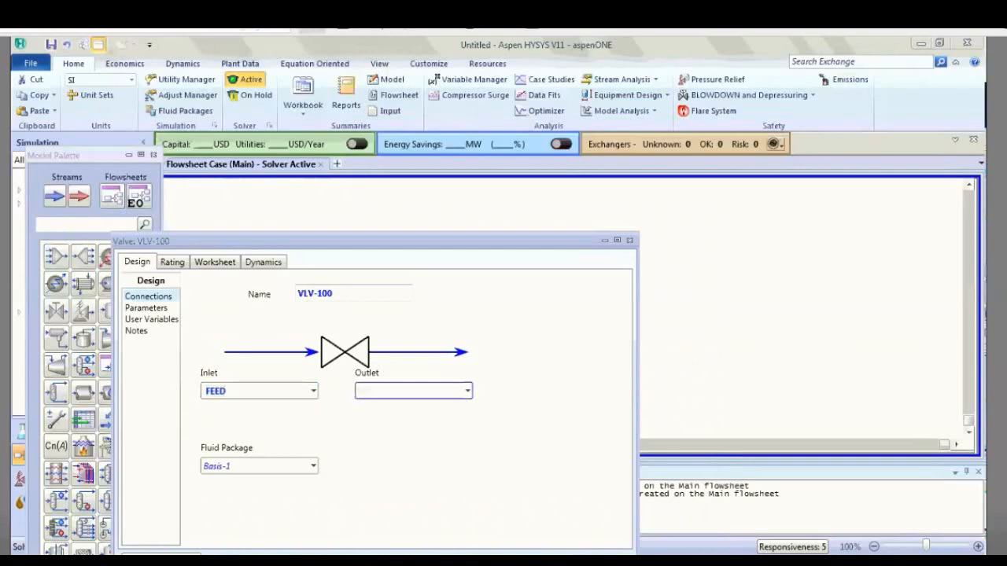
text(OUT 1)
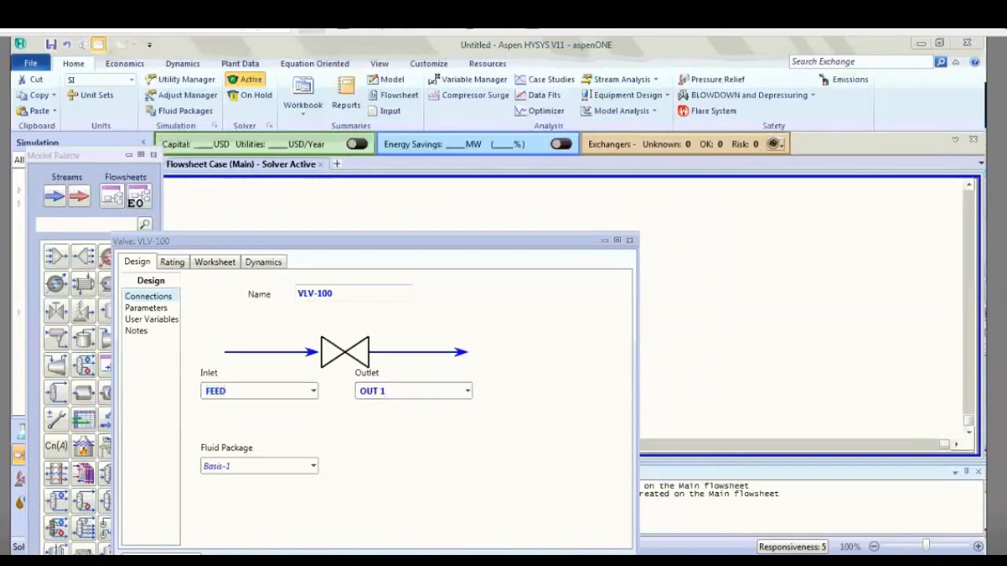
Give VLV-100 a pressure drop of 50 and close its sheet.
click(145, 306)
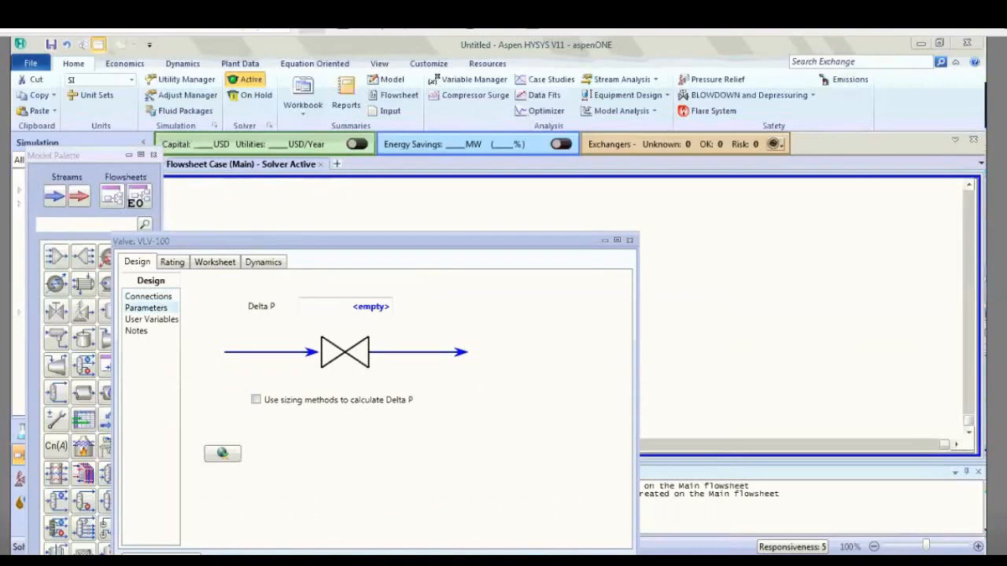
text(50)
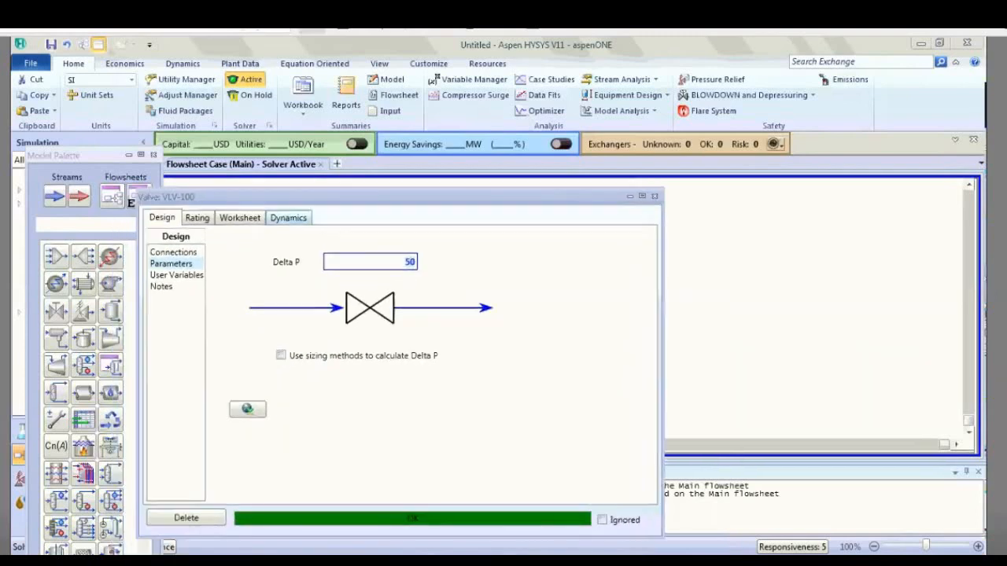
click(198, 217)
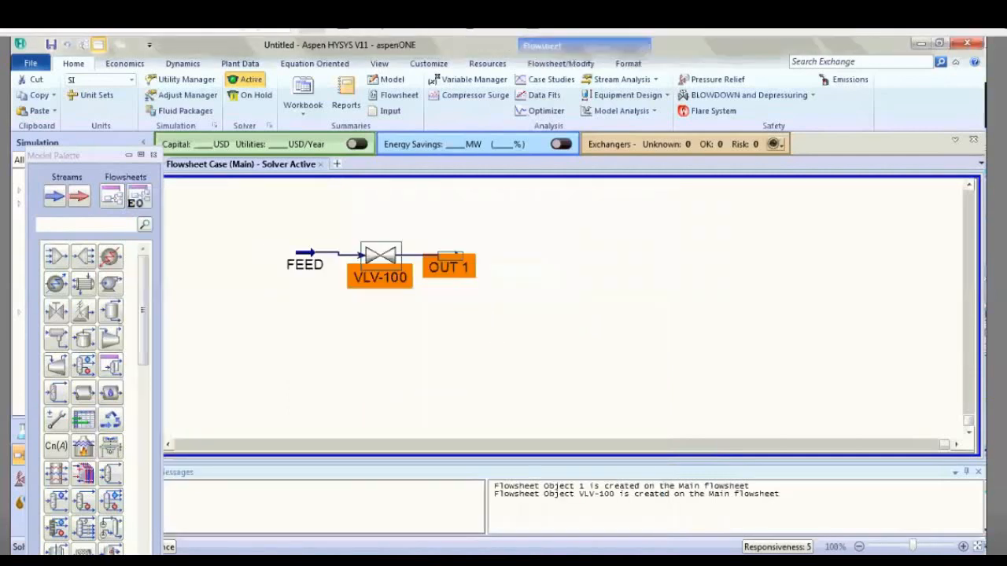
mouse_move(110, 336)
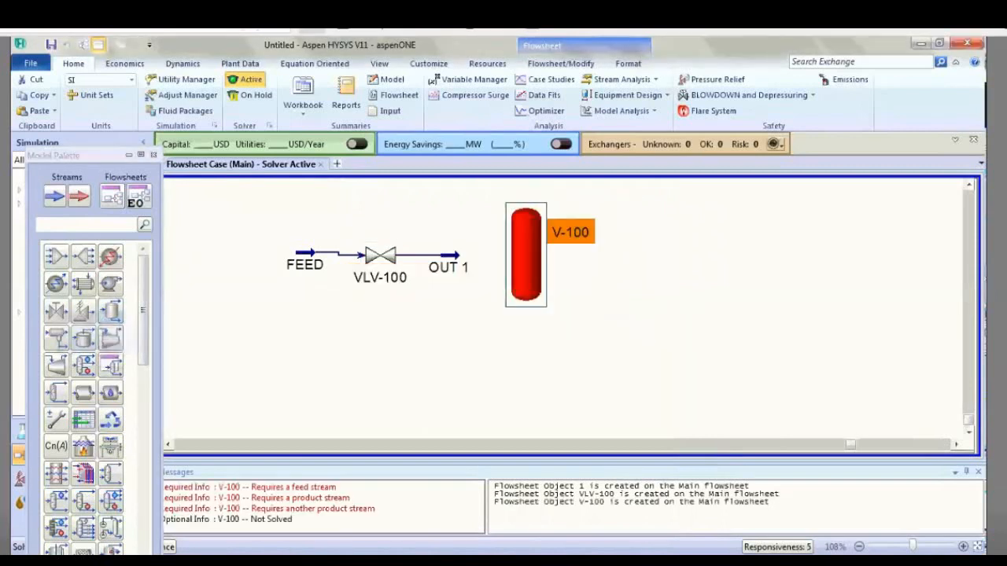
Feed separator V-100 from OUT 1 and name its vapour outlet VA.
double_click(526, 255)
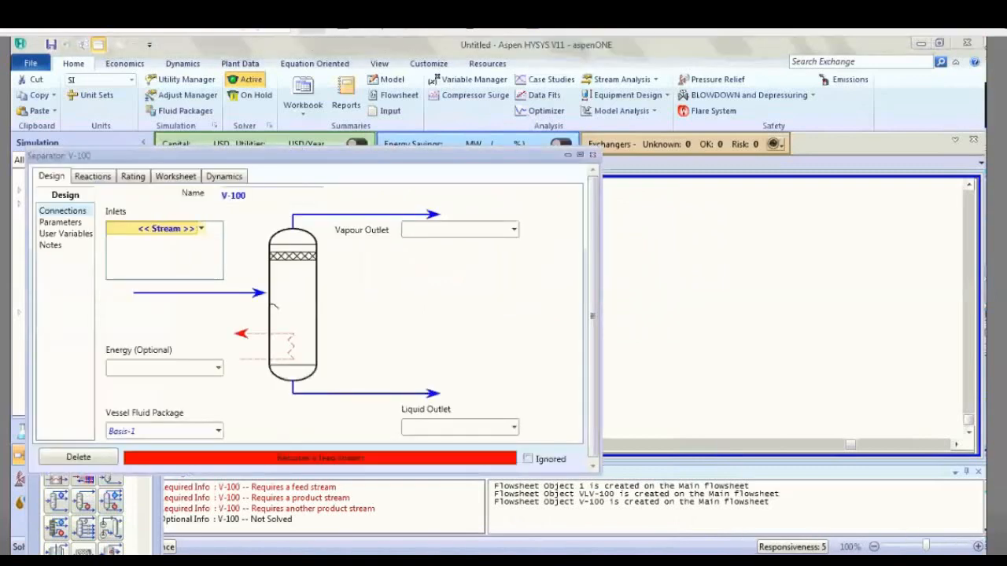
click(201, 228)
text(OUT 1)
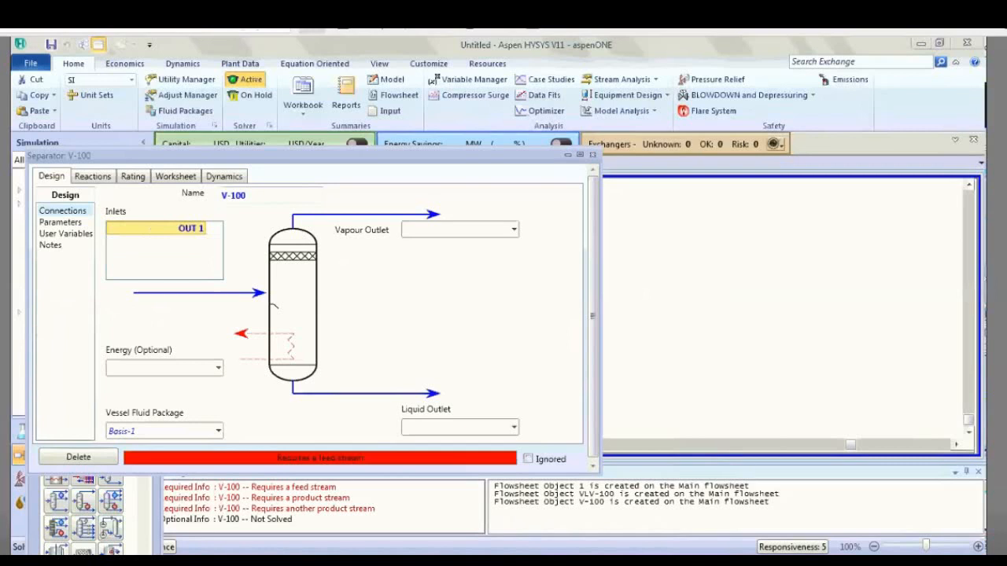
click(455, 229)
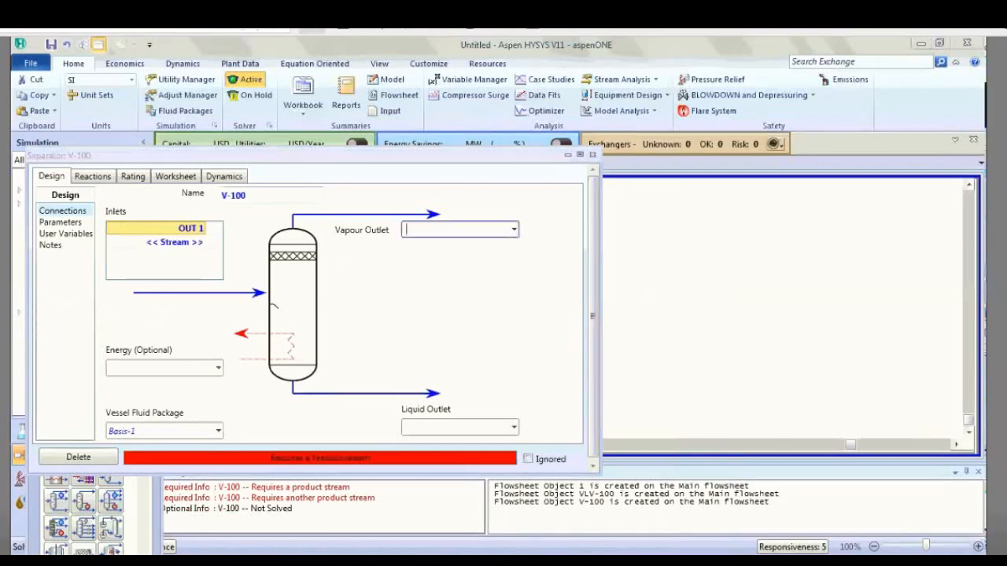
text(VA)
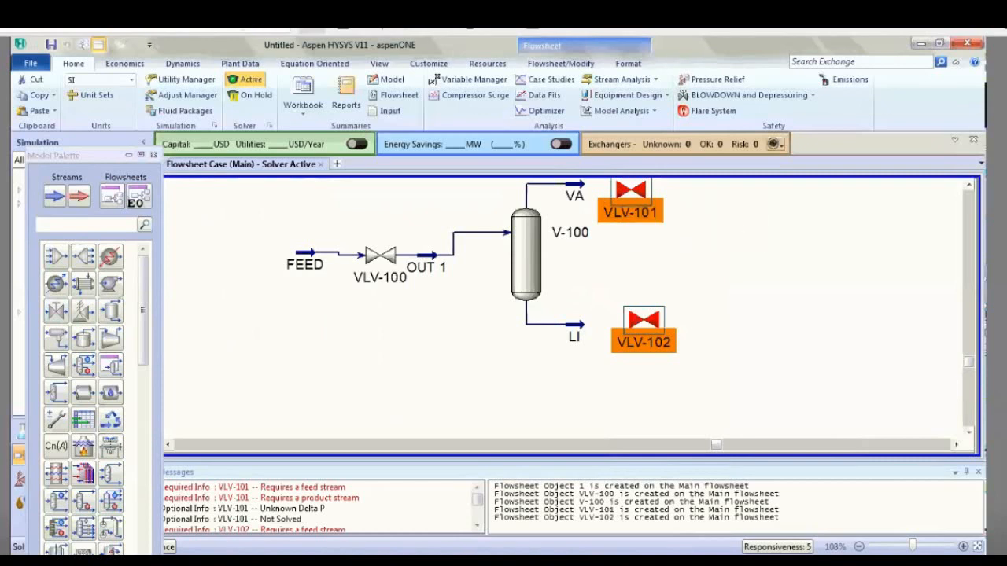
mouse_move(629, 191)
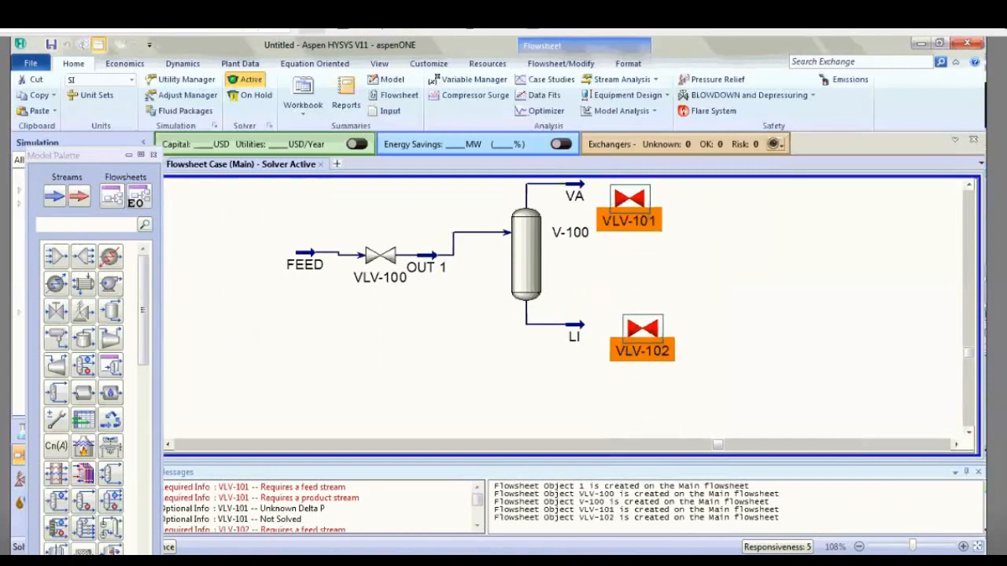
mouse_move(629, 201)
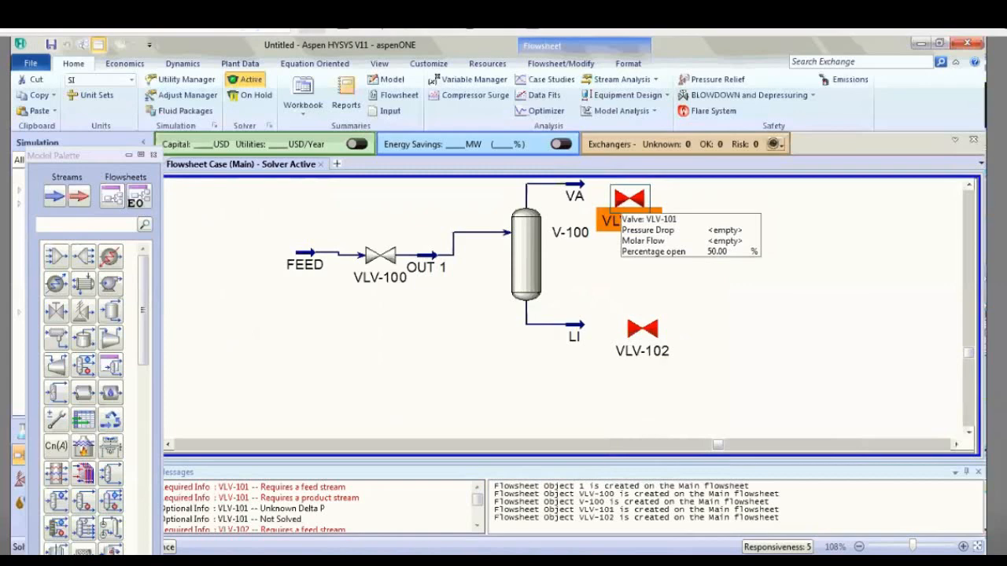
Connect VLV-101 from VA to stream 1 with a 50 kPa pressure drop.
double_click(629, 195)
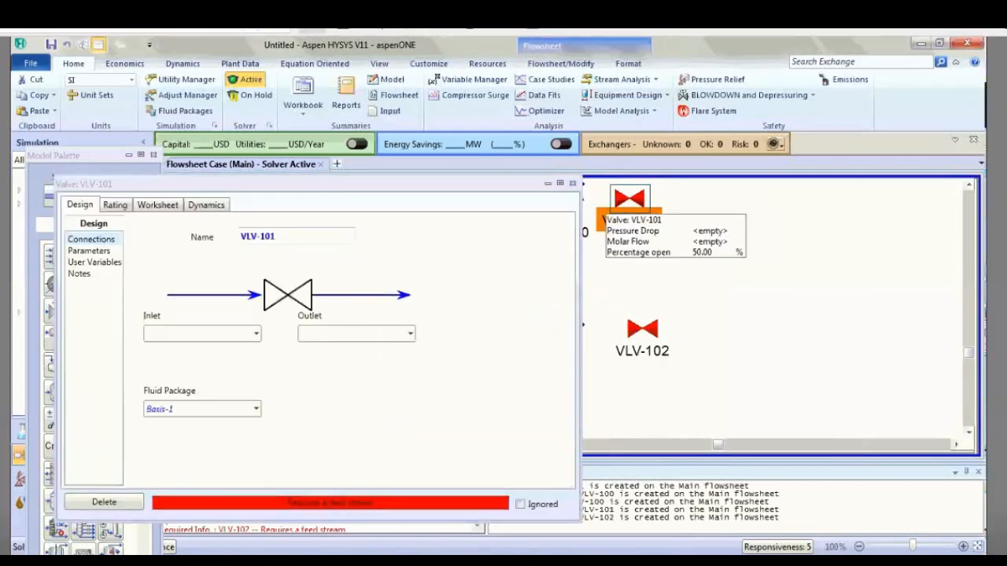
click(255, 334)
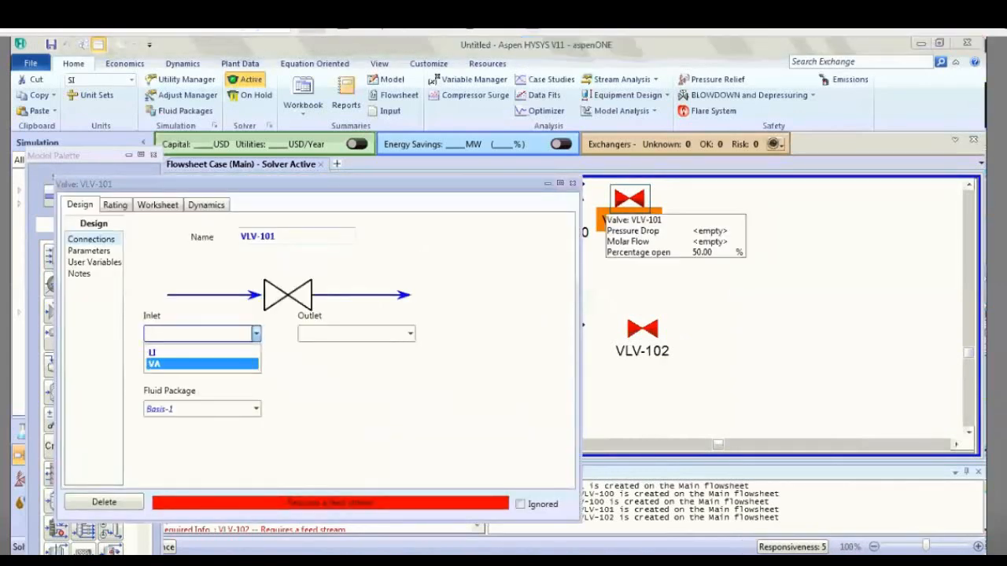
click(154, 363)
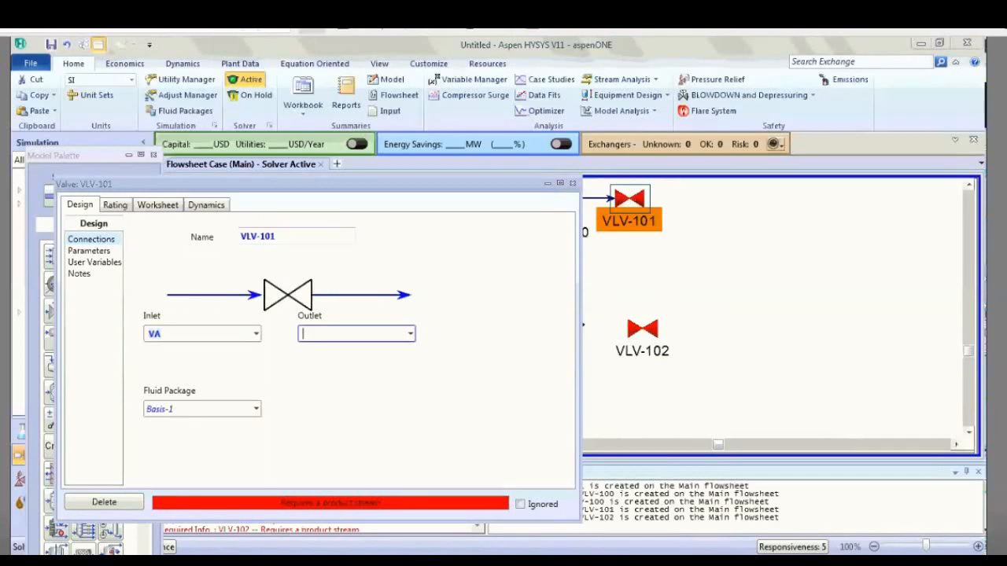
text(1)
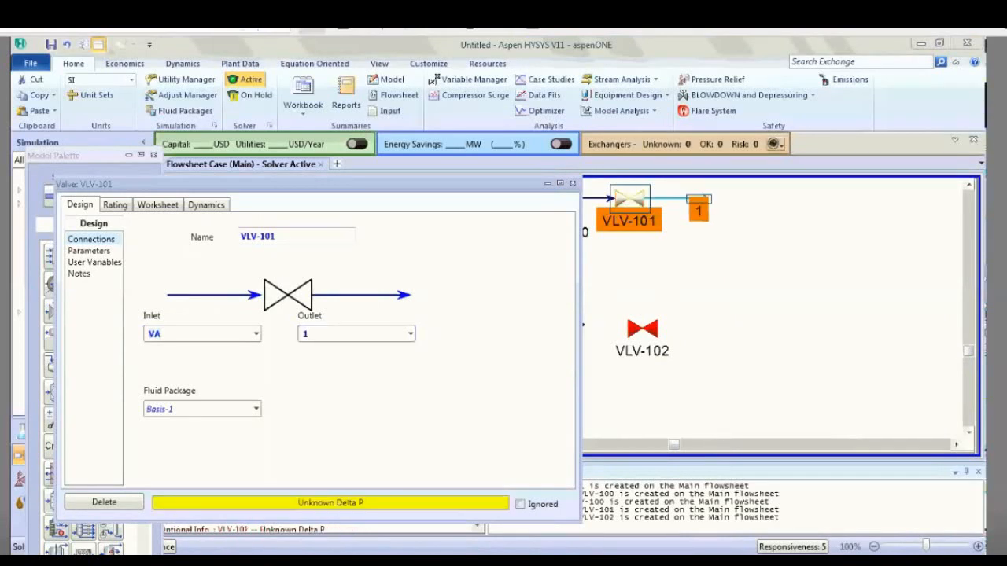
click(89, 250)
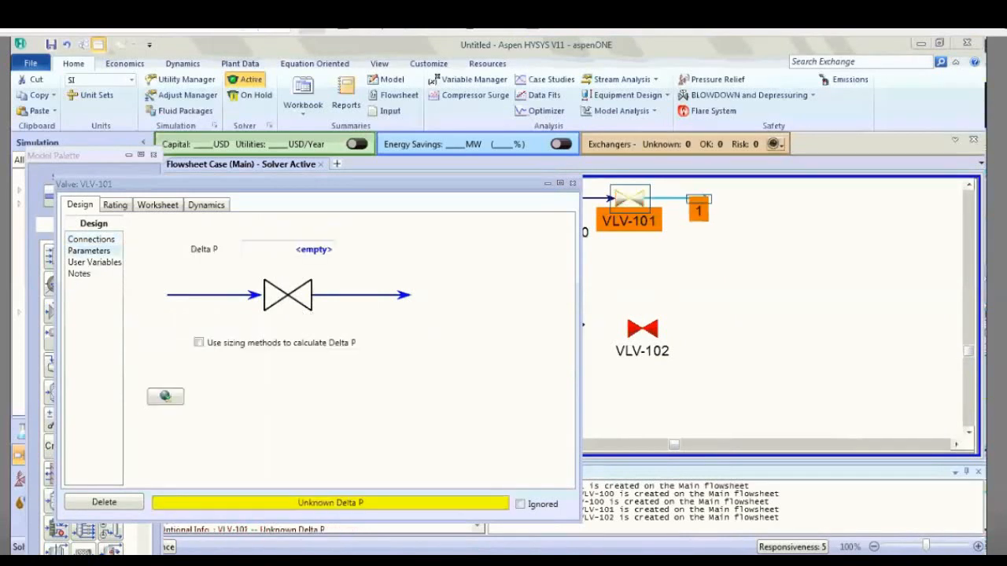
text(50)
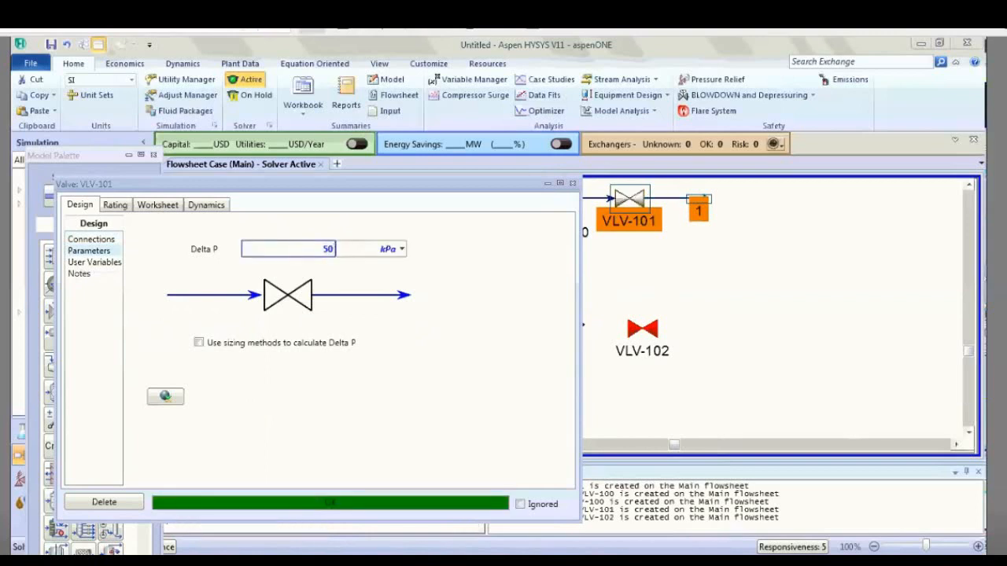
Size VLV-101 with universal gas sizing from current conditions and close it.
click(115, 204)
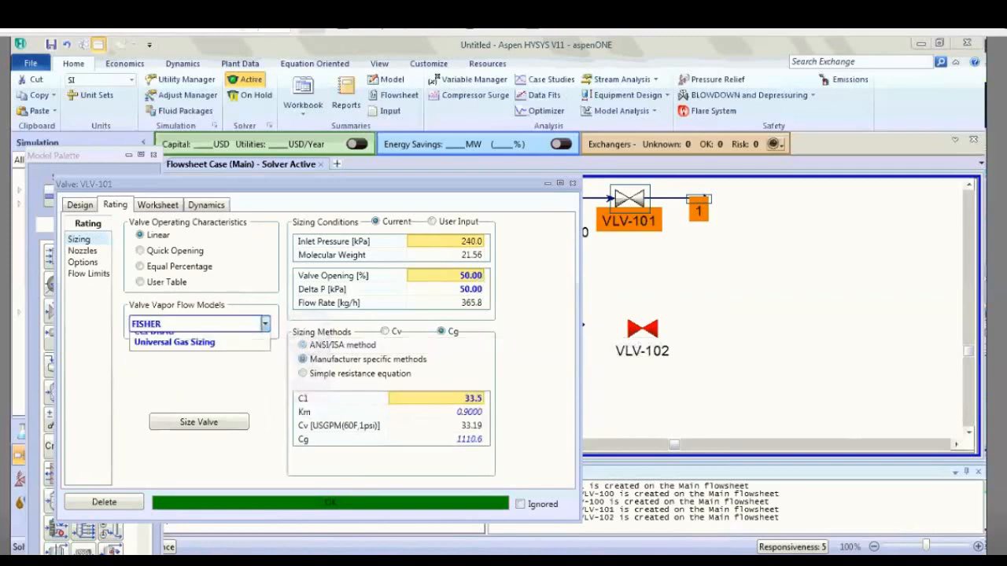
click(173, 342)
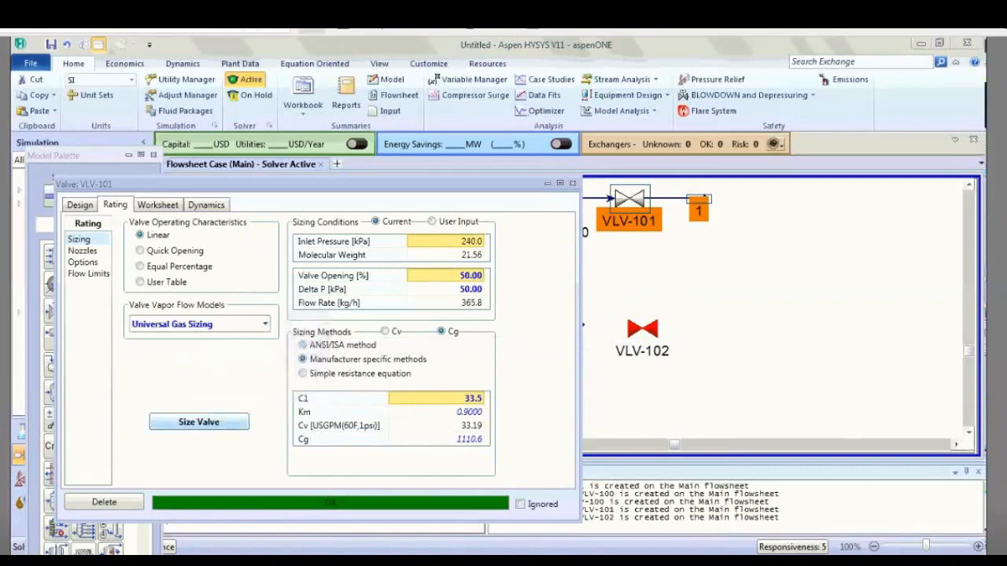
click(198, 421)
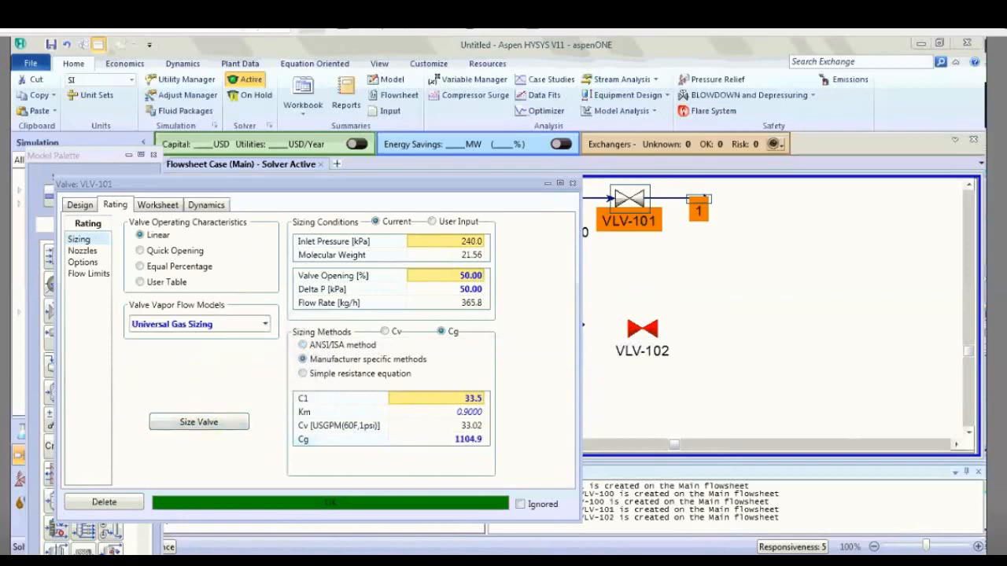
click(572, 183)
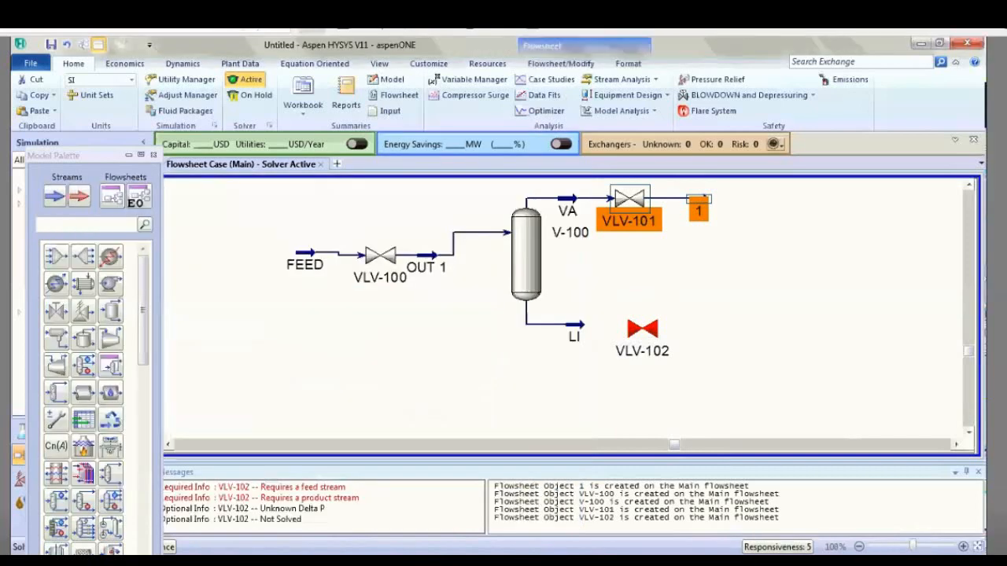
Connect VLV-102 from LI with a 50 kPa pressure drop, check its rating and close it.
double_click(642, 325)
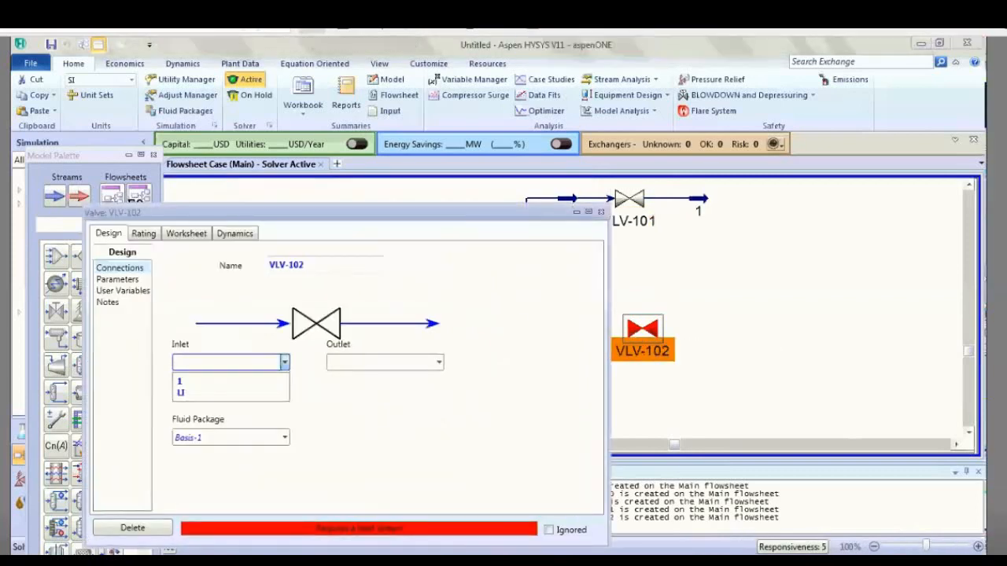
click(181, 394)
text(2)
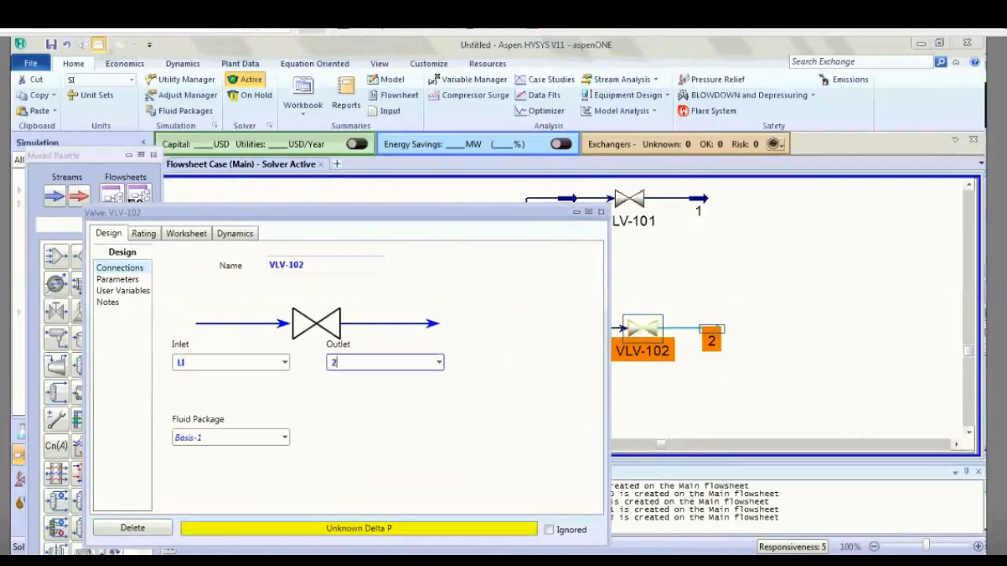
click(116, 280)
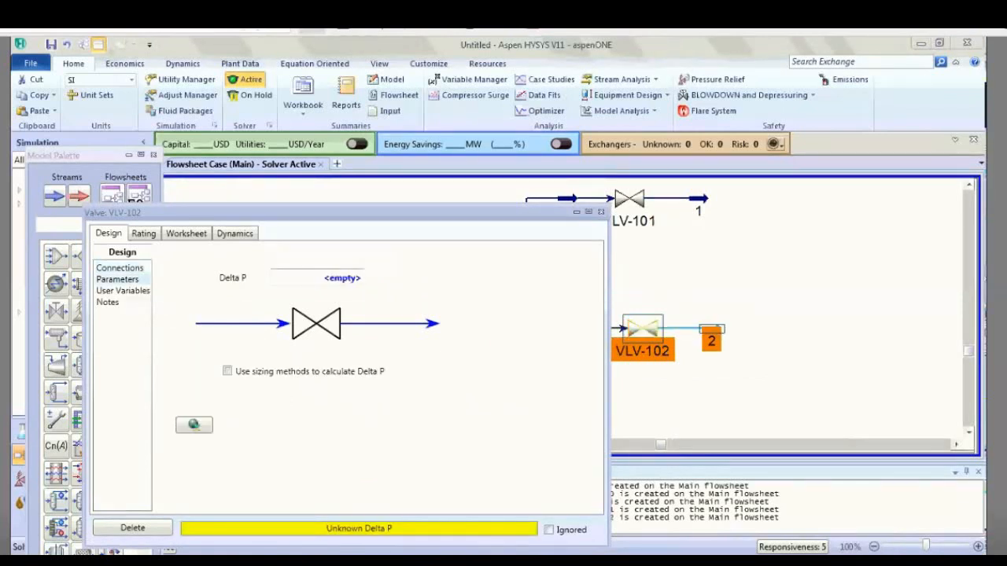
text(50)
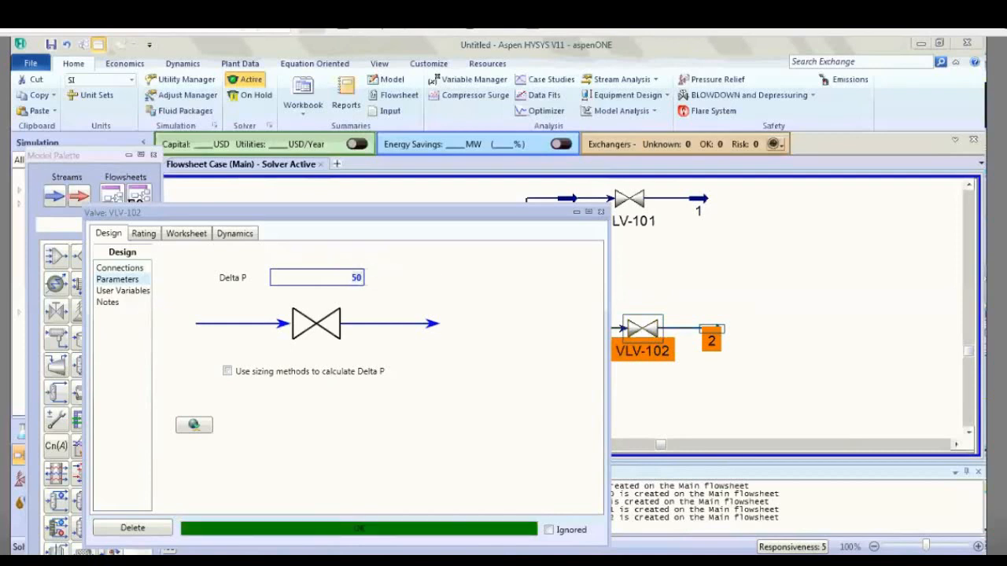
click(143, 232)
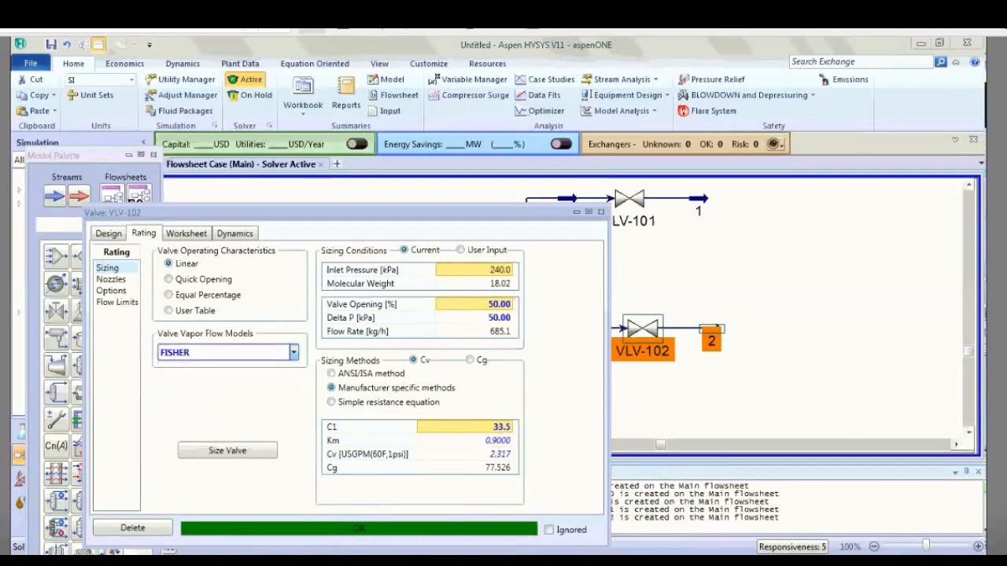
click(228, 352)
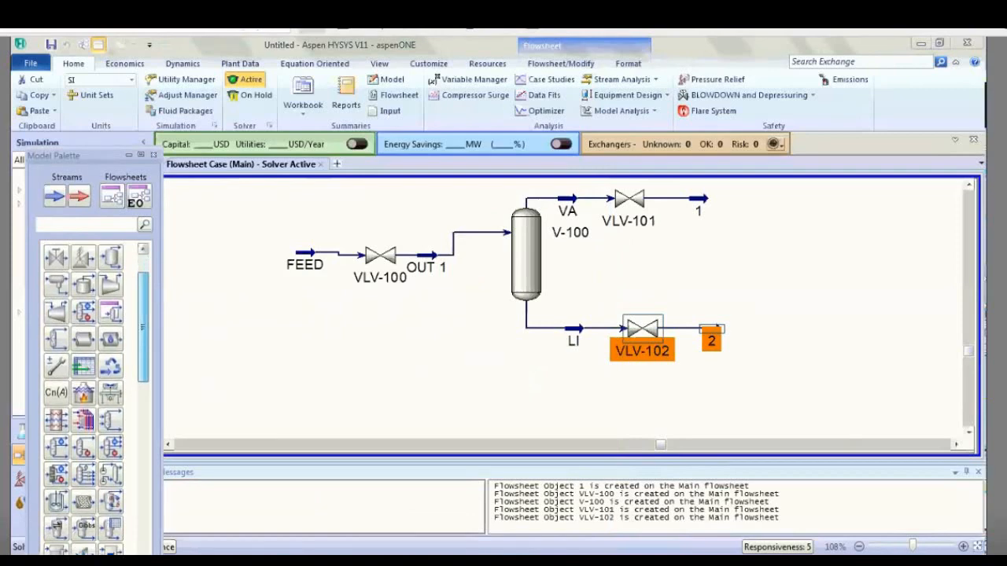
Open controller IC-100 and pick separator V-100 as its PV source object.
scroll(down, 3)
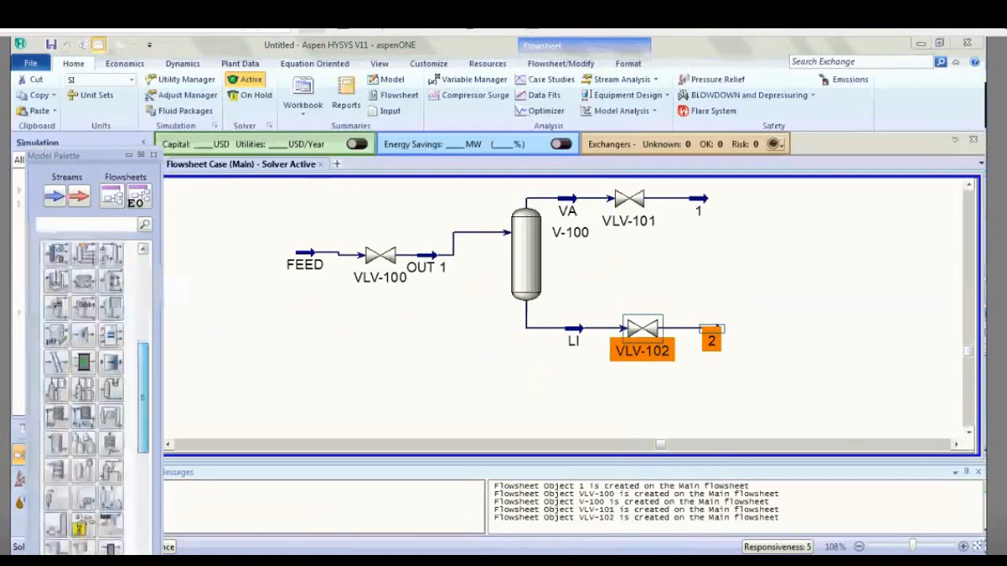
scroll(down, 3)
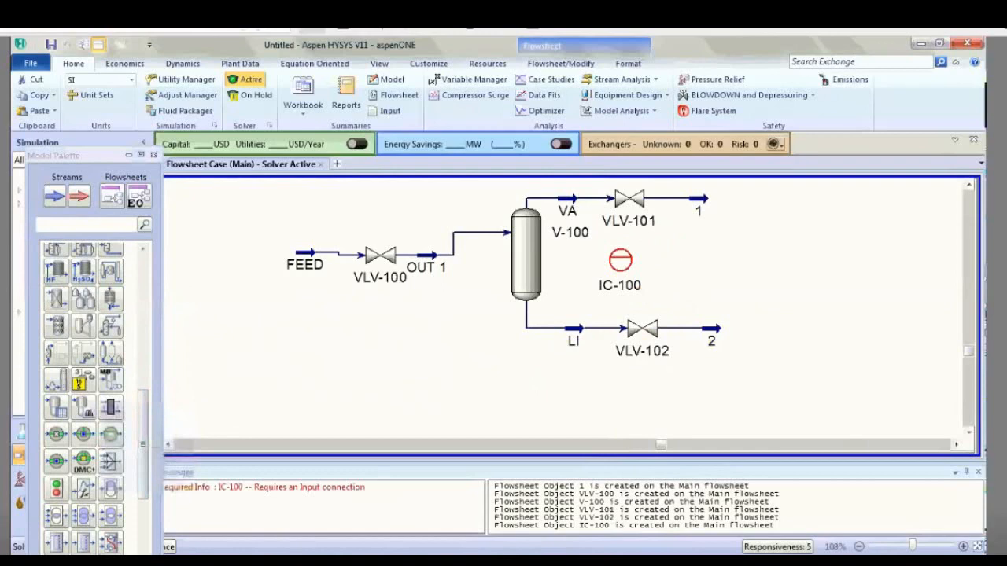
double_click(620, 261)
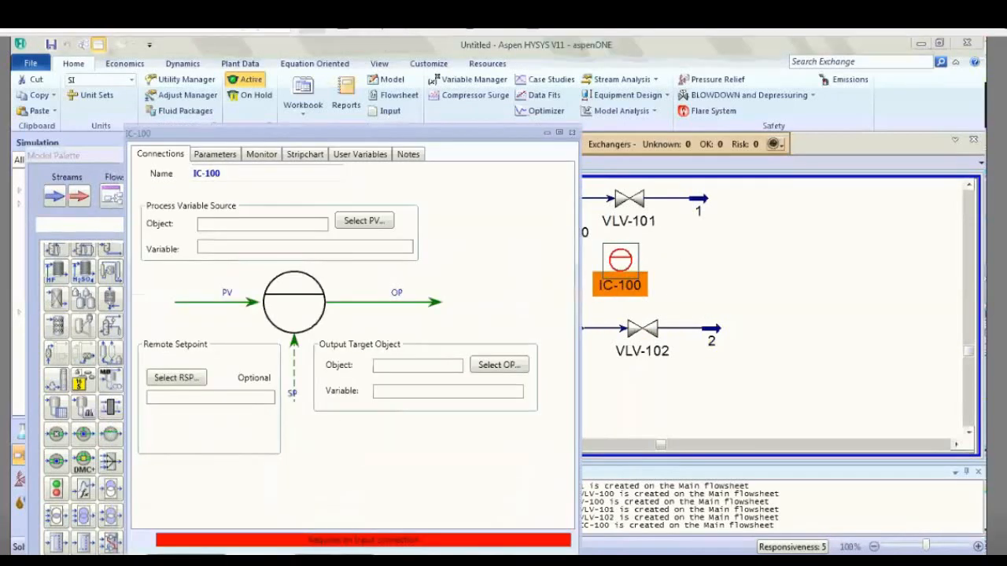
click(363, 220)
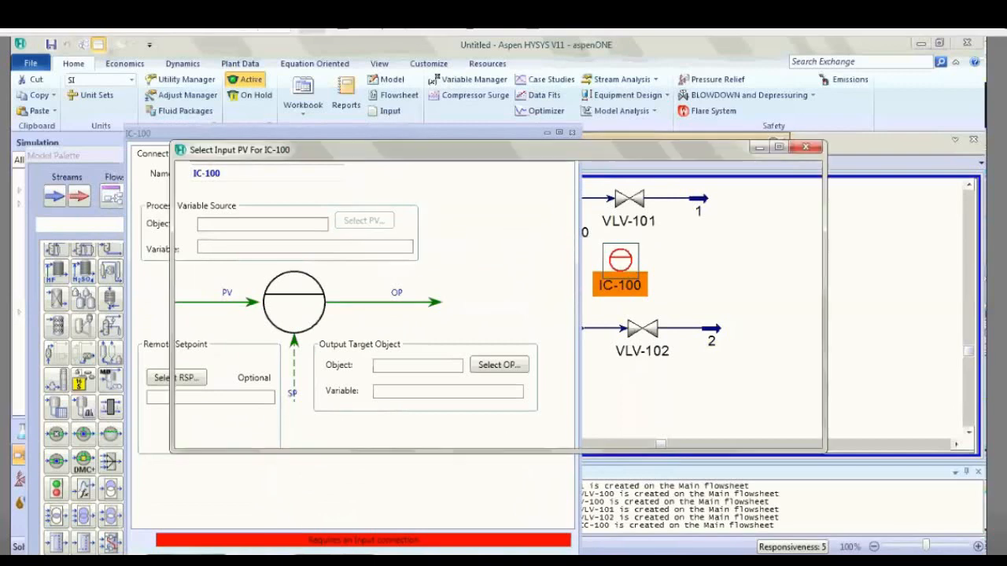
click(364, 220)
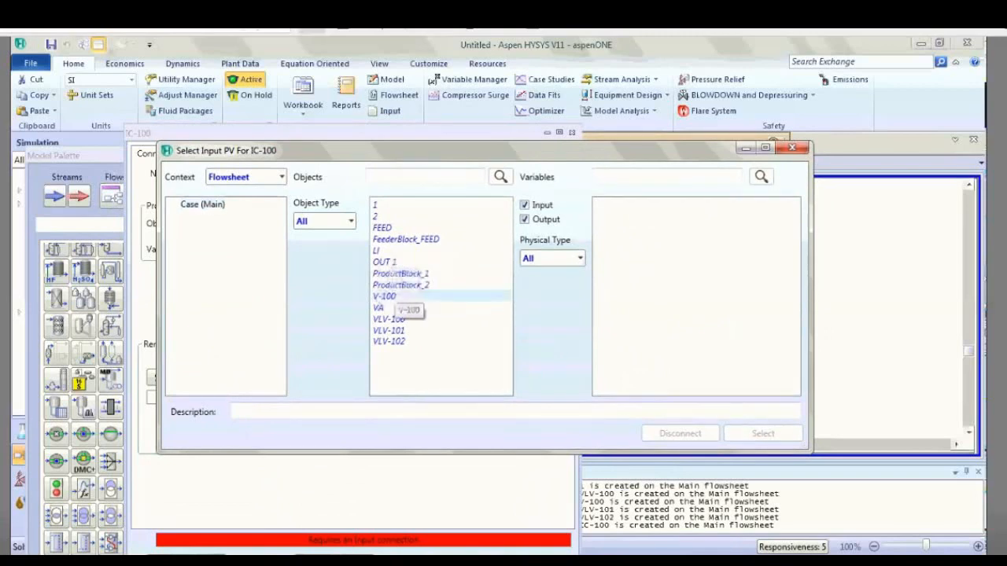
click(384, 295)
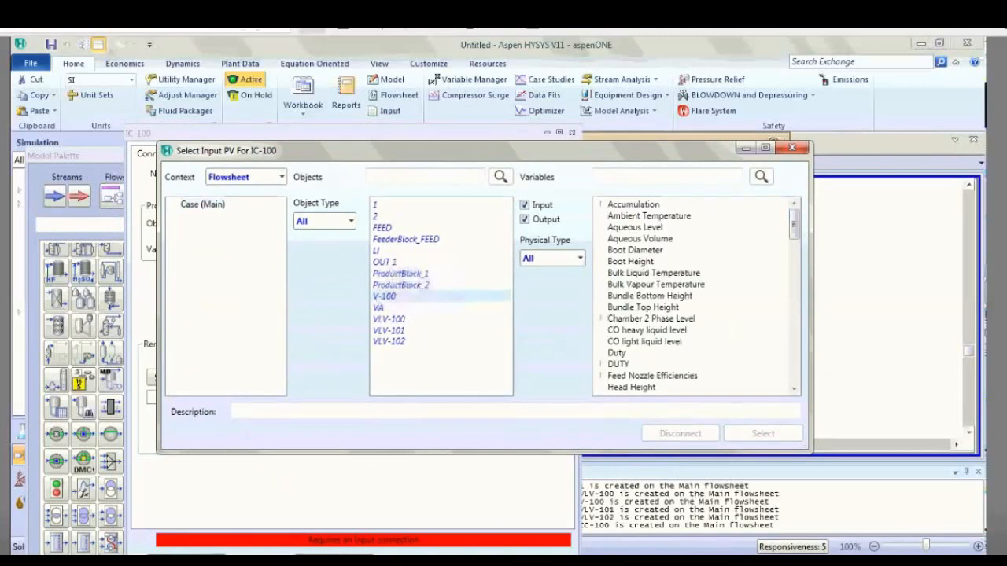
Select Liquid Percent Level of V-100 as the process variable.
scroll(down, 3)
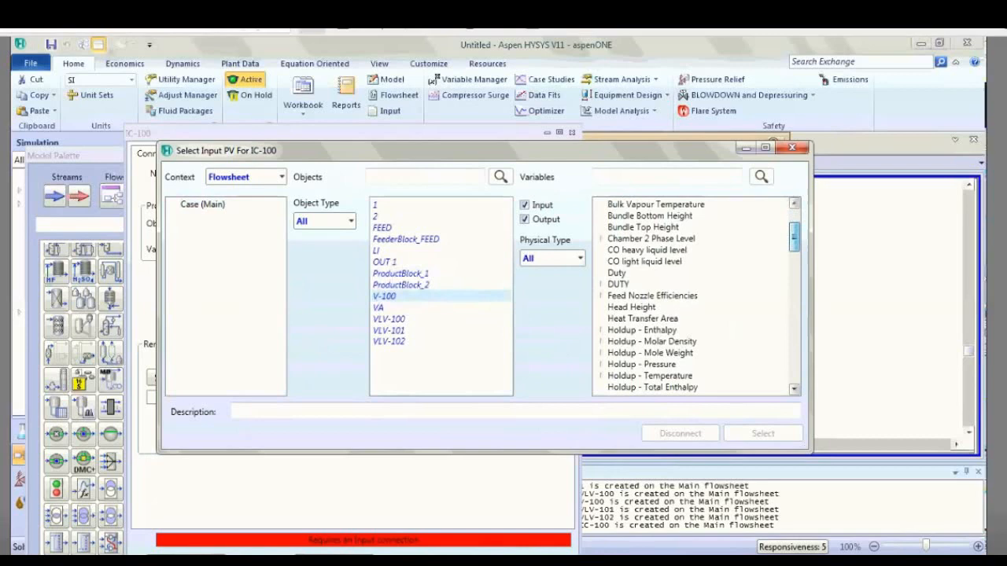
scroll(down, 3)
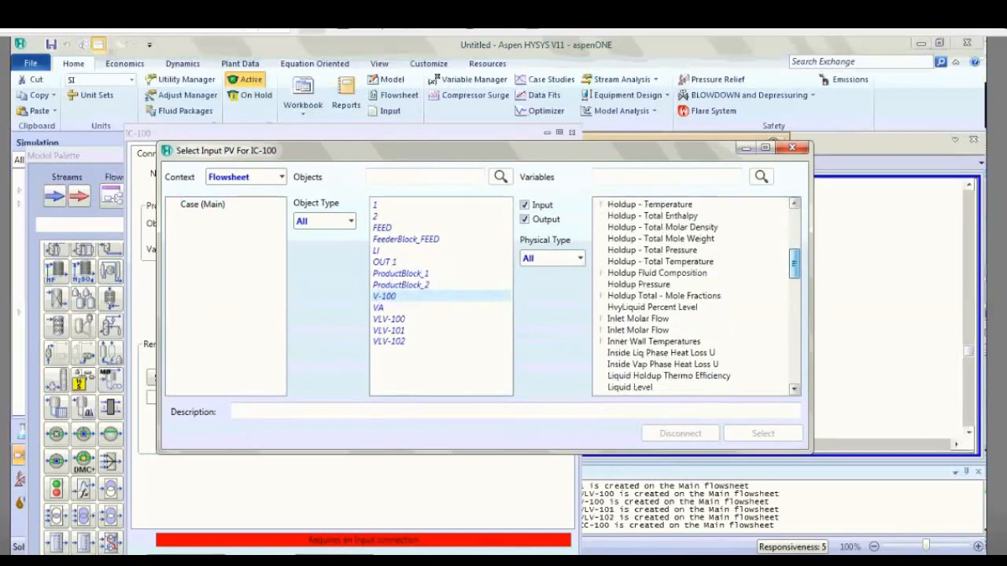
scroll(down, 3)
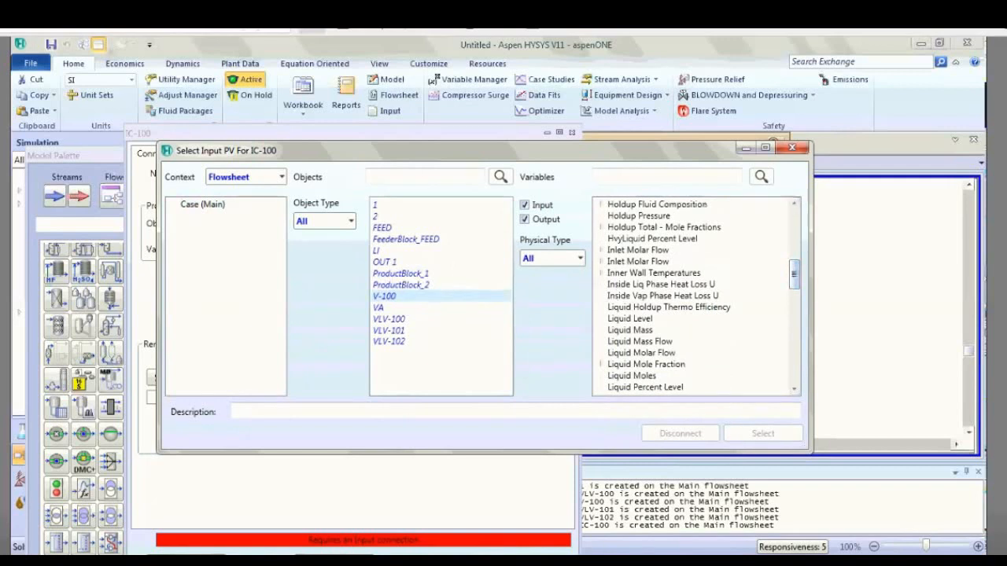
scroll(down, 3)
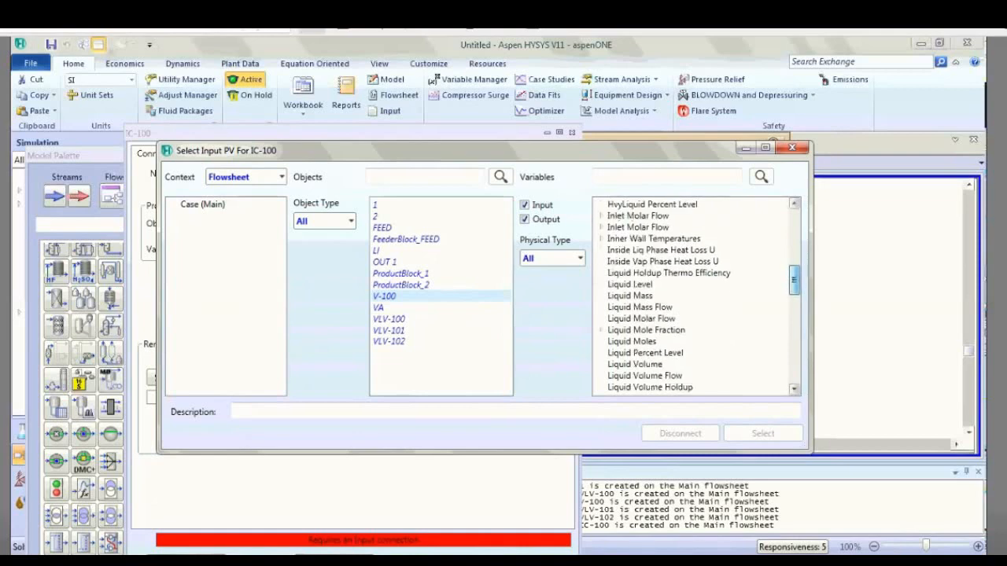
click(645, 352)
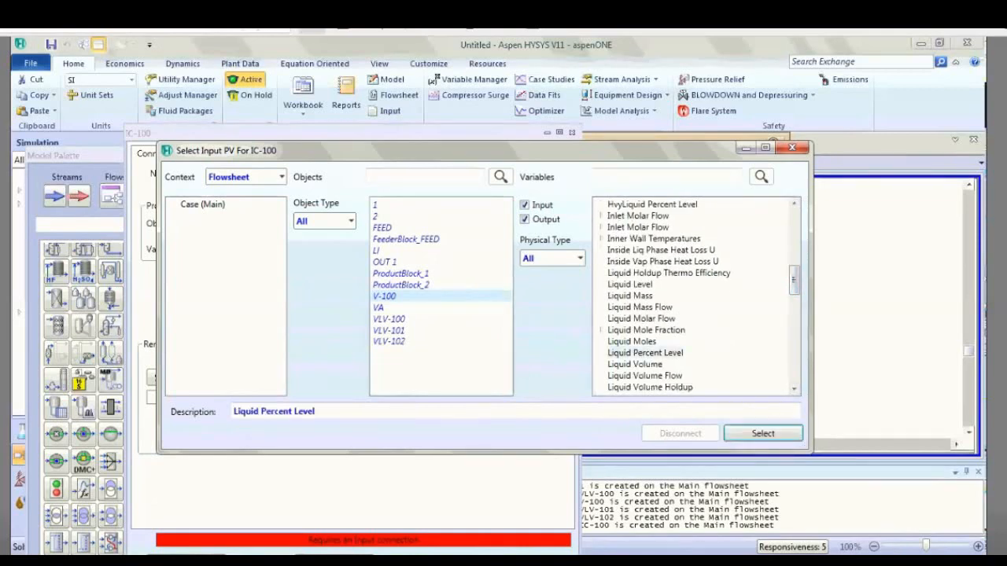
click(761, 434)
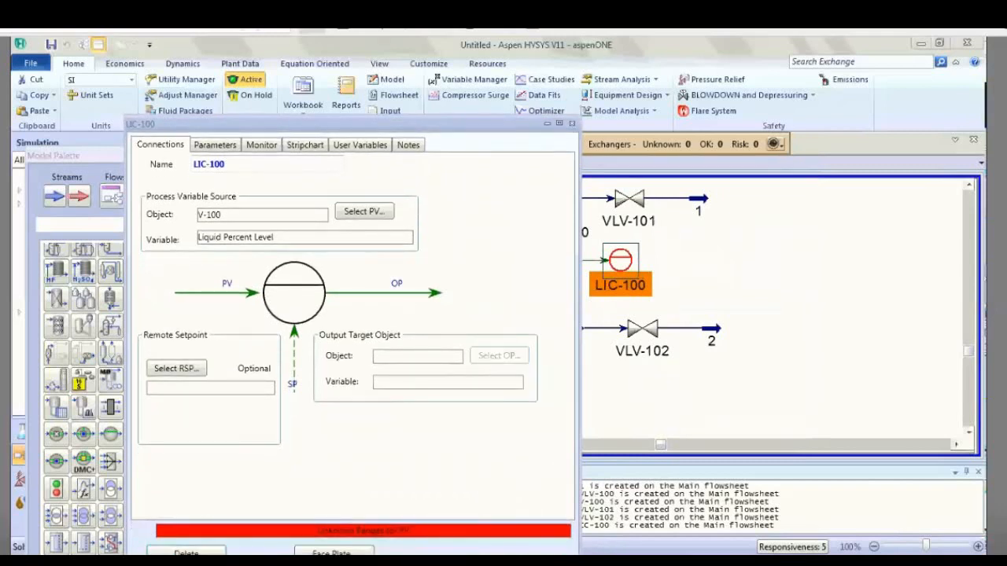
Send LIC-100's output to VLV-102's Actuator Desired Position and show its tuning parameters.
click(499, 355)
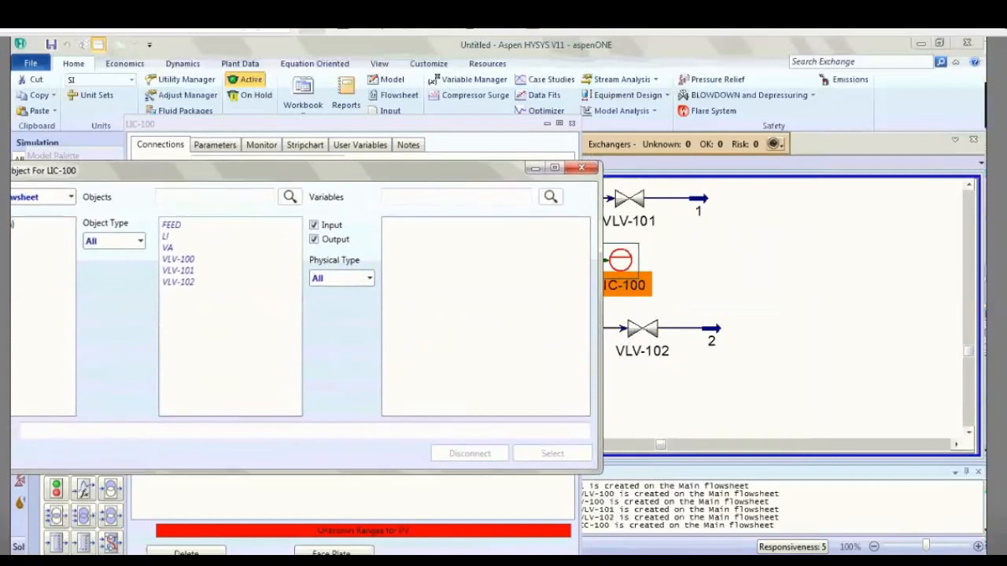
click(178, 282)
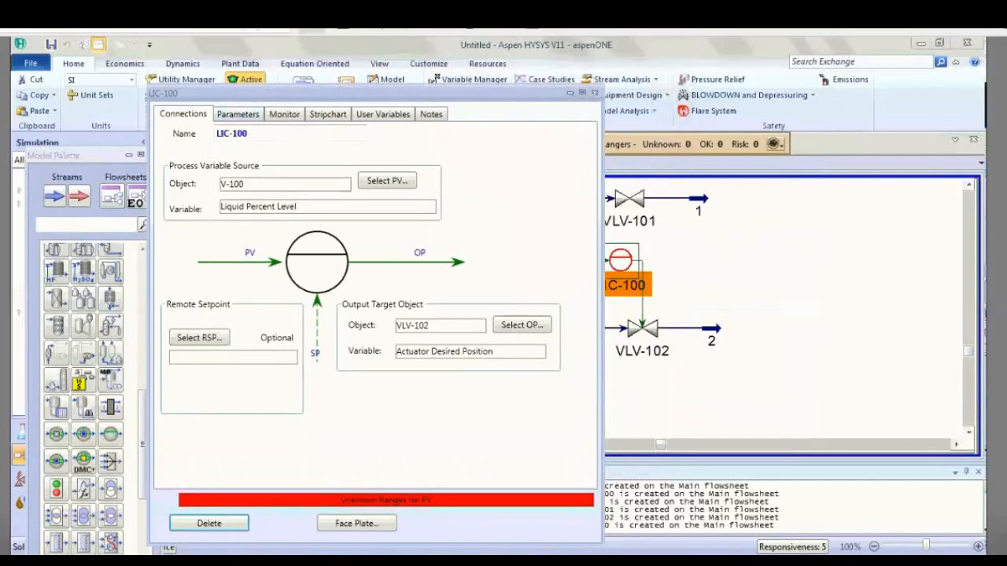
click(237, 113)
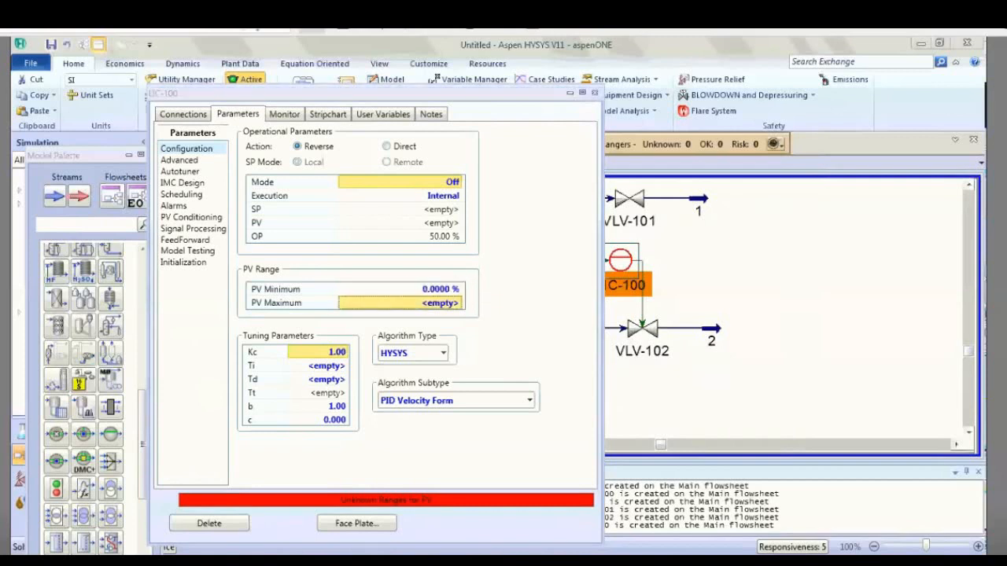
Set PV maximum 50% and integral time 5 seconds, then close LIC-100.
text(50.0000 %)
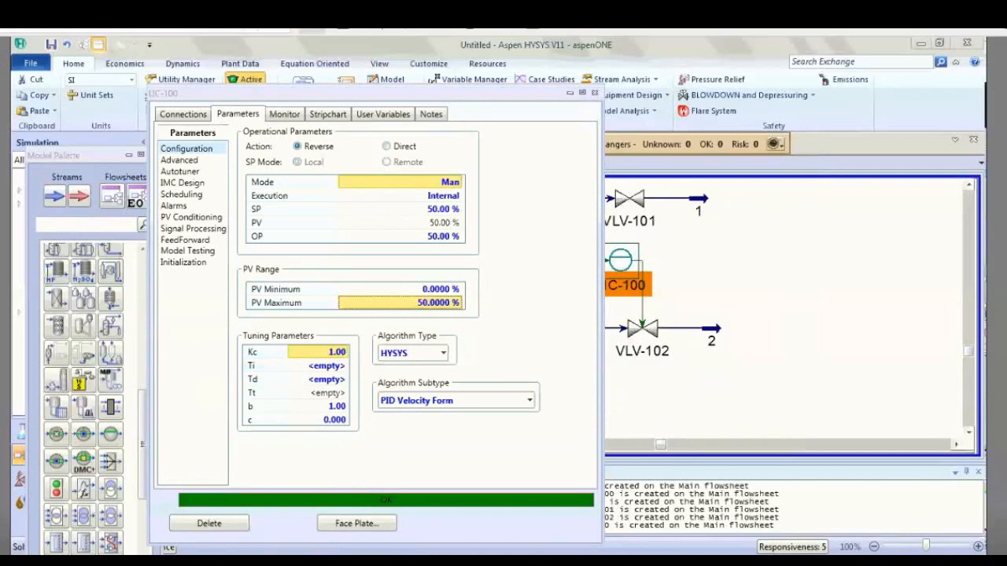
click(322, 365)
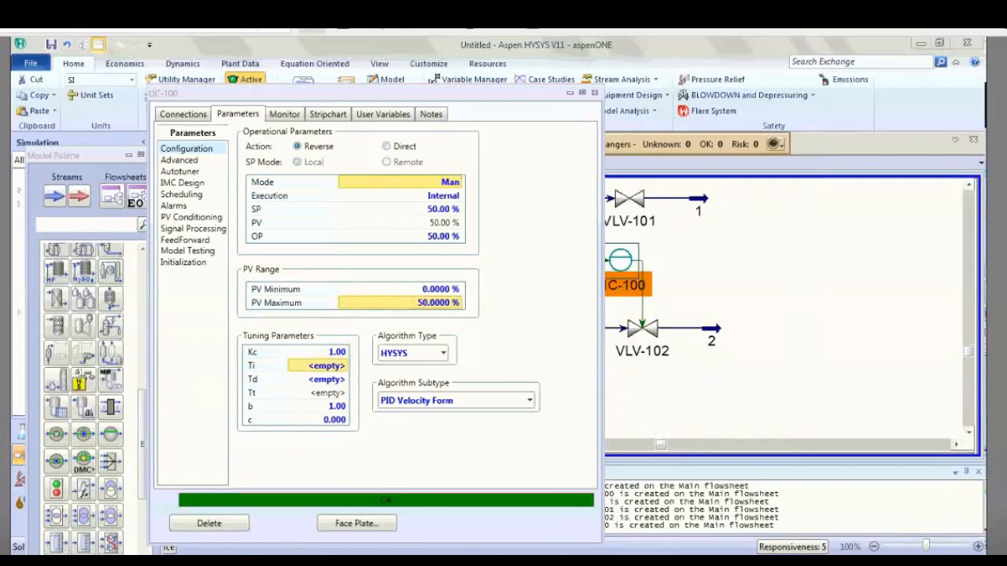
text(5)
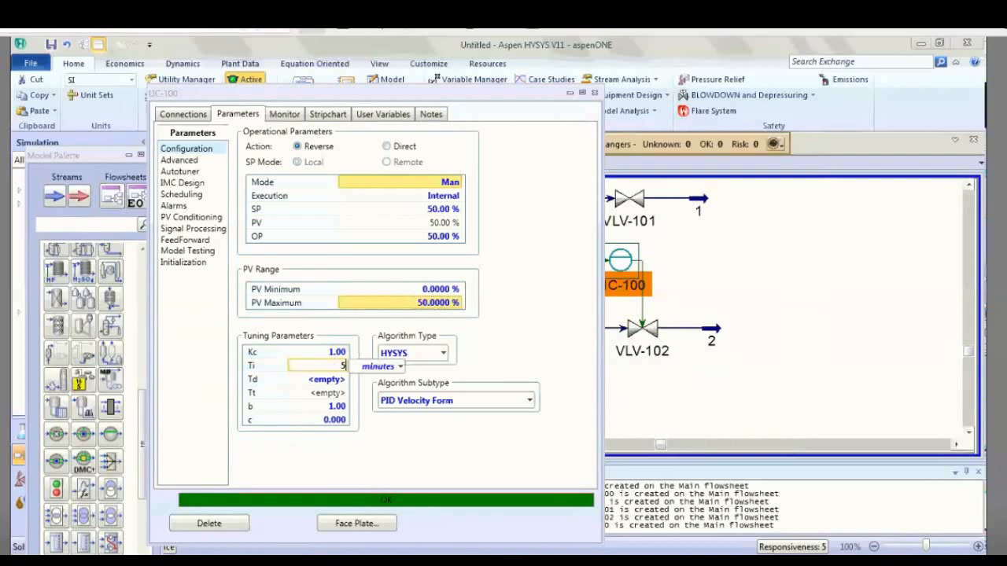
click(400, 367)
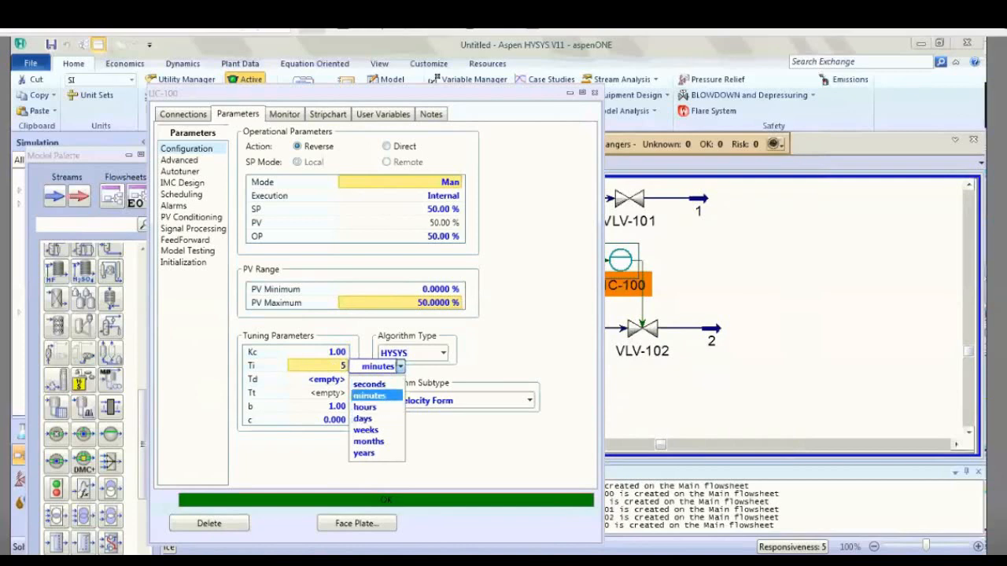
click(369, 394)
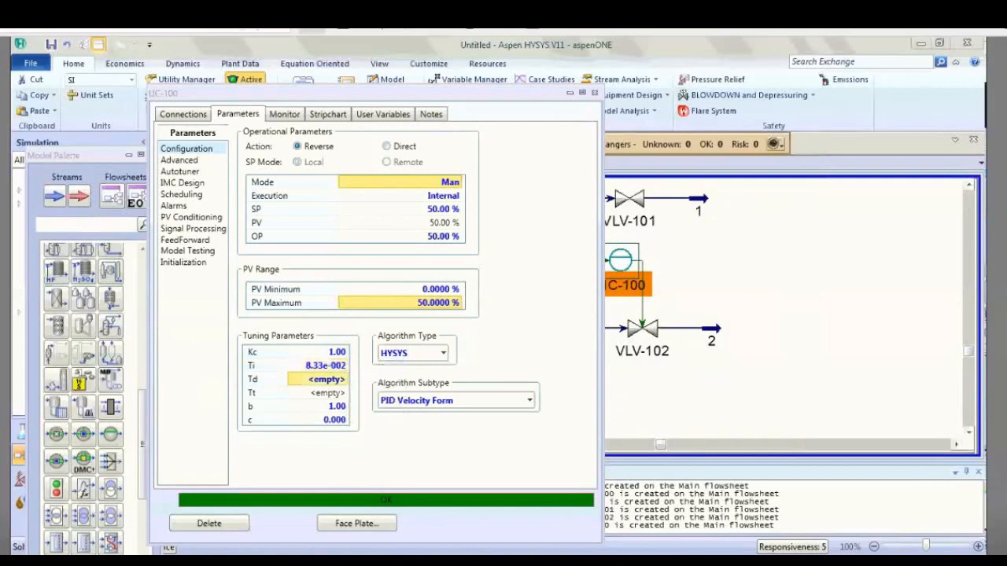
click(323, 393)
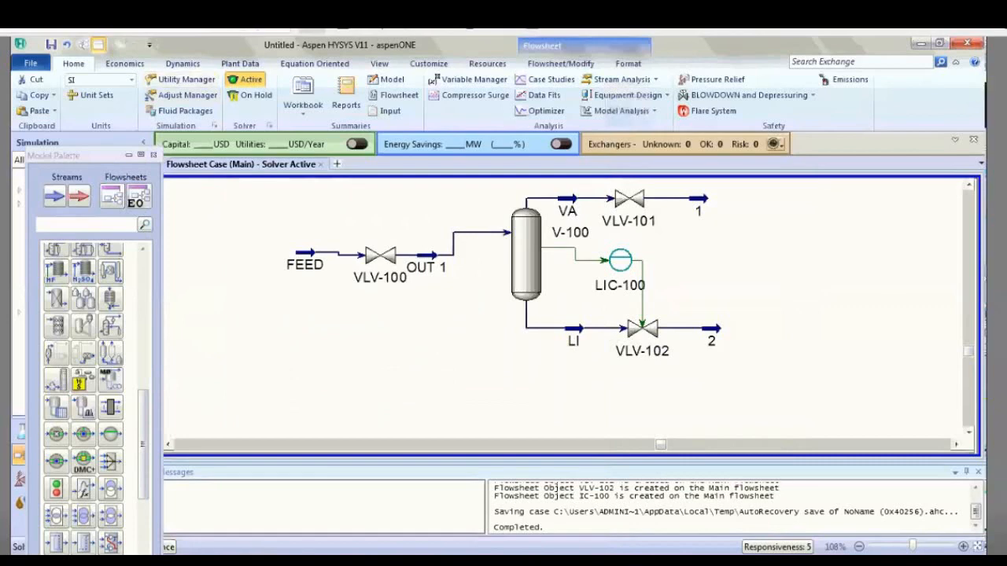
Run the Dynamics Assistant, review the 'Volumes not known' report and cancel without changes.
click(183, 63)
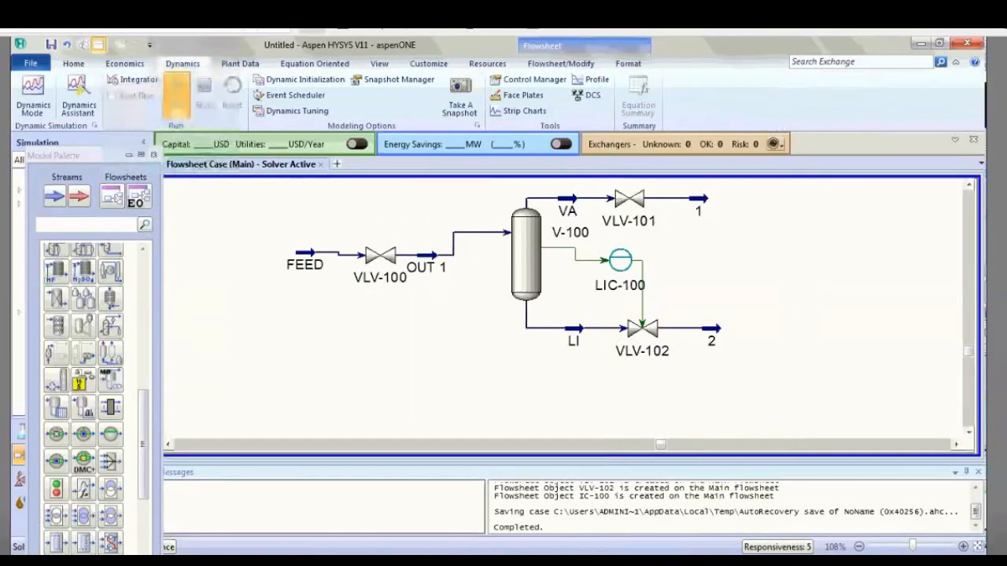
click(305, 261)
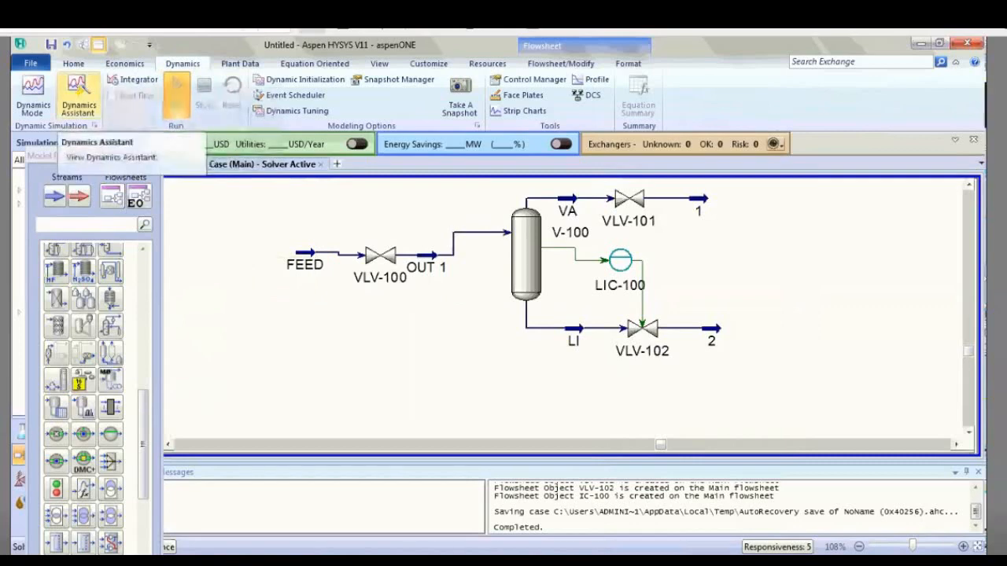
click(77, 94)
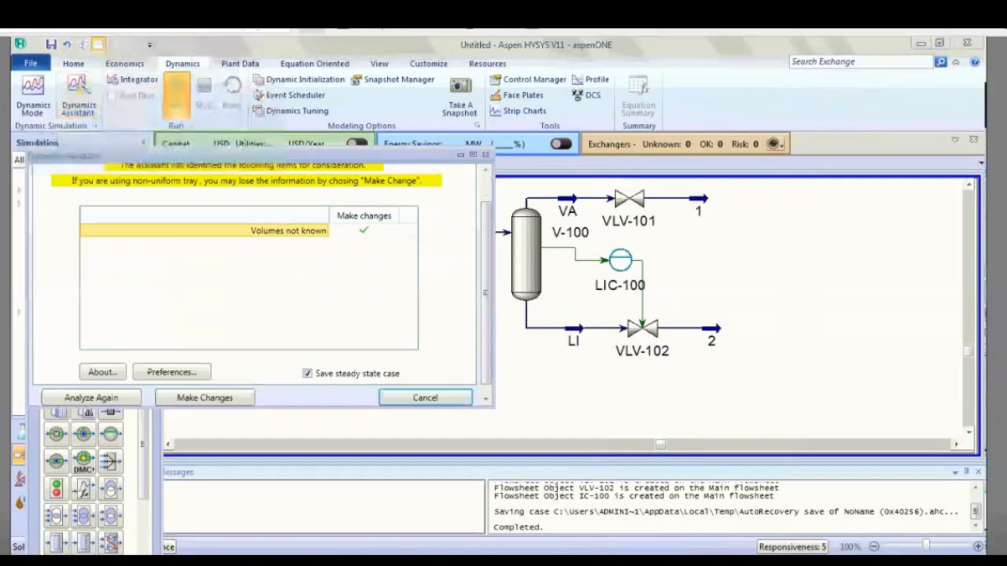
click(176, 93)
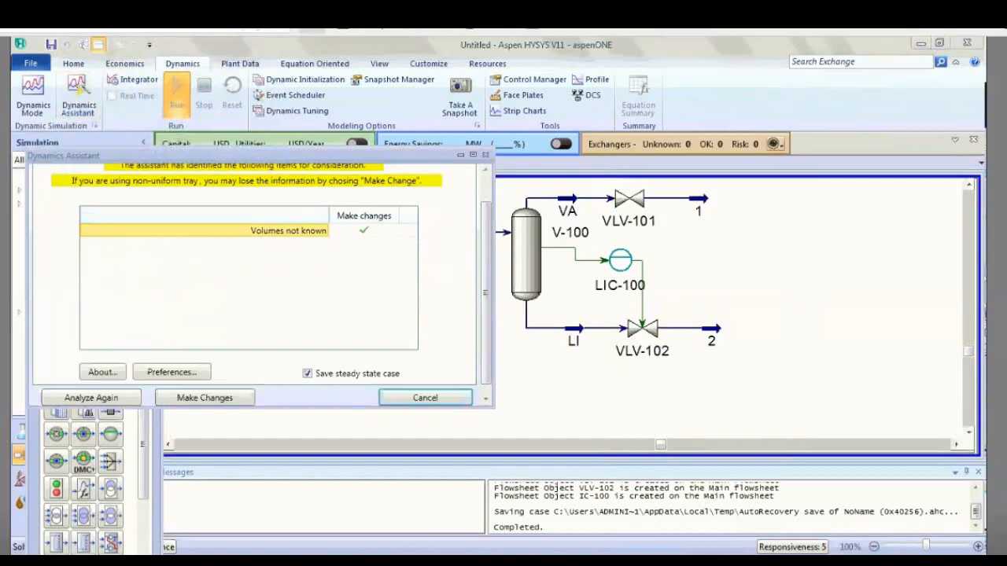
click(204, 396)
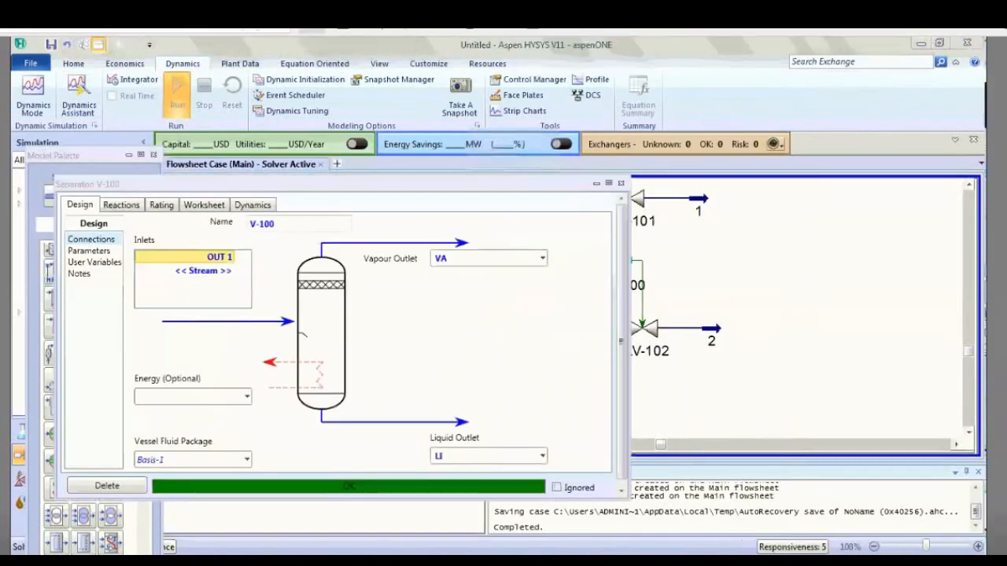
Size V-100 at 3 m3 volume via Quick Size, giving 1.366 m diameter and 2.048 m height.
click(160, 204)
text(0)
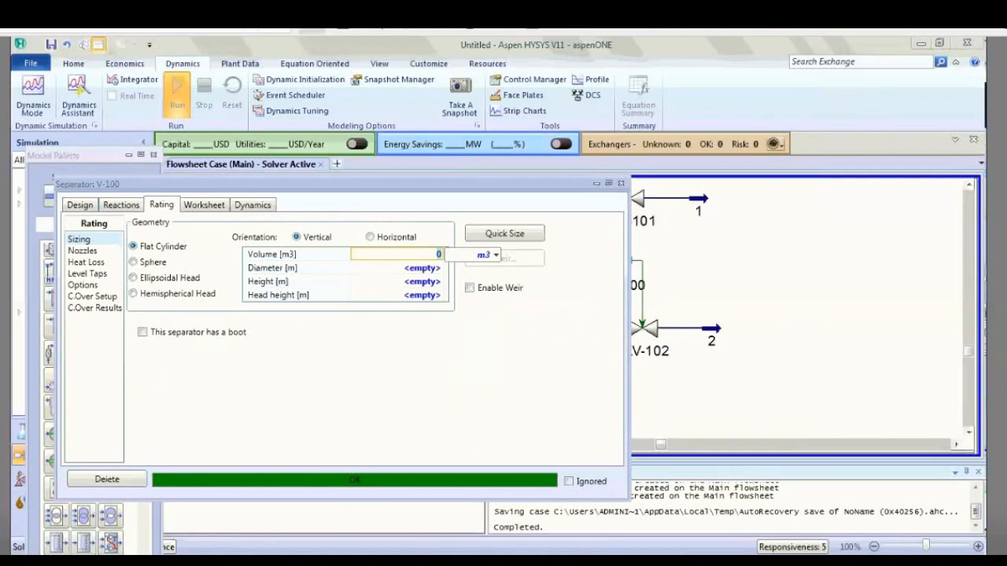
text(3)
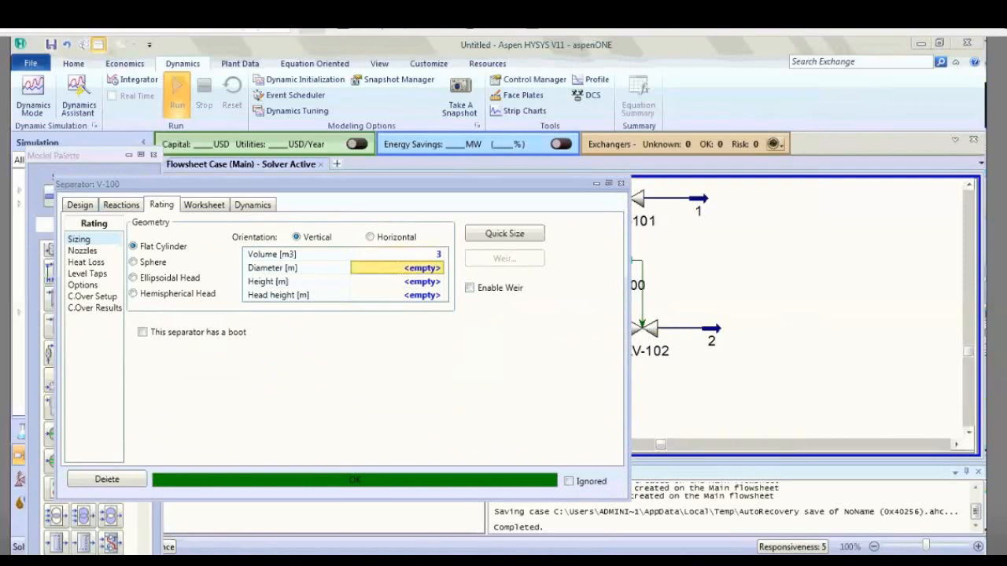
click(503, 233)
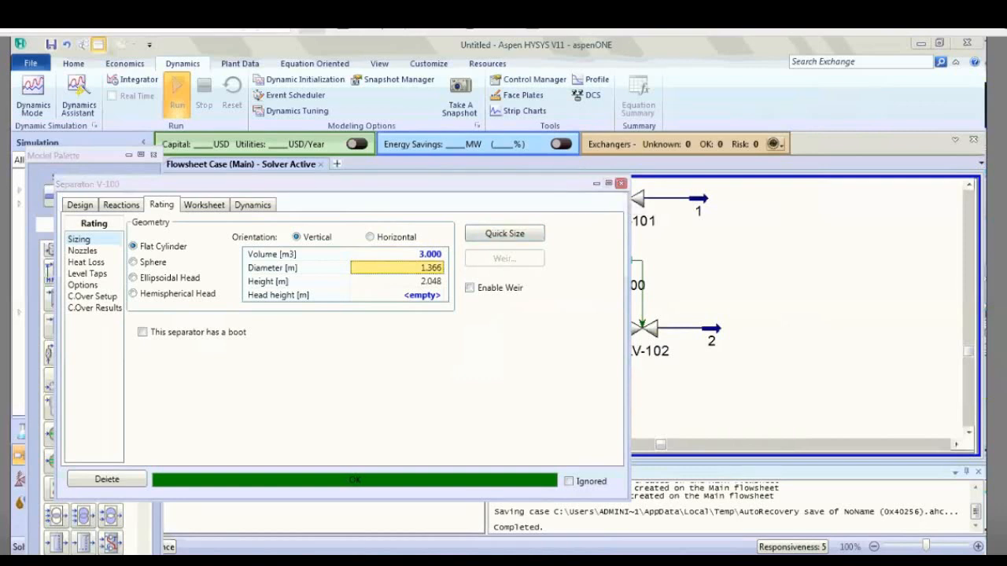
click(77, 95)
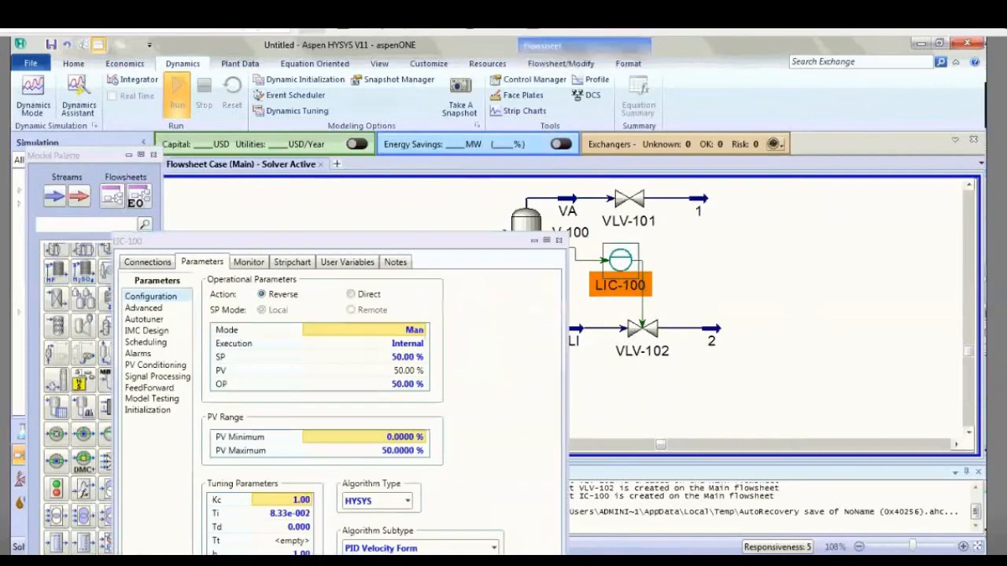
Create a stripchart for LIC-100 using the 'SP, PV, OP Only' variable set.
click(293, 261)
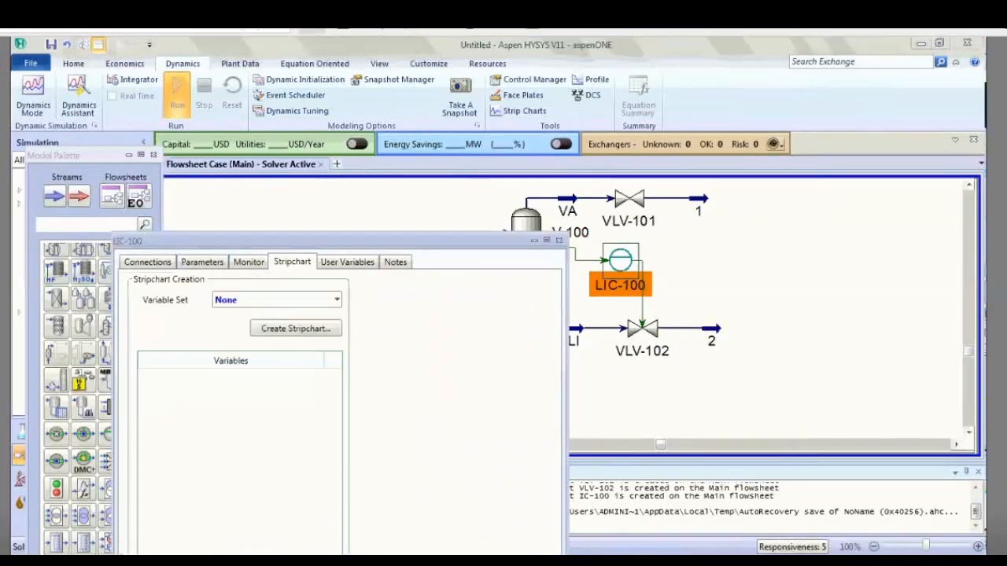
click(336, 298)
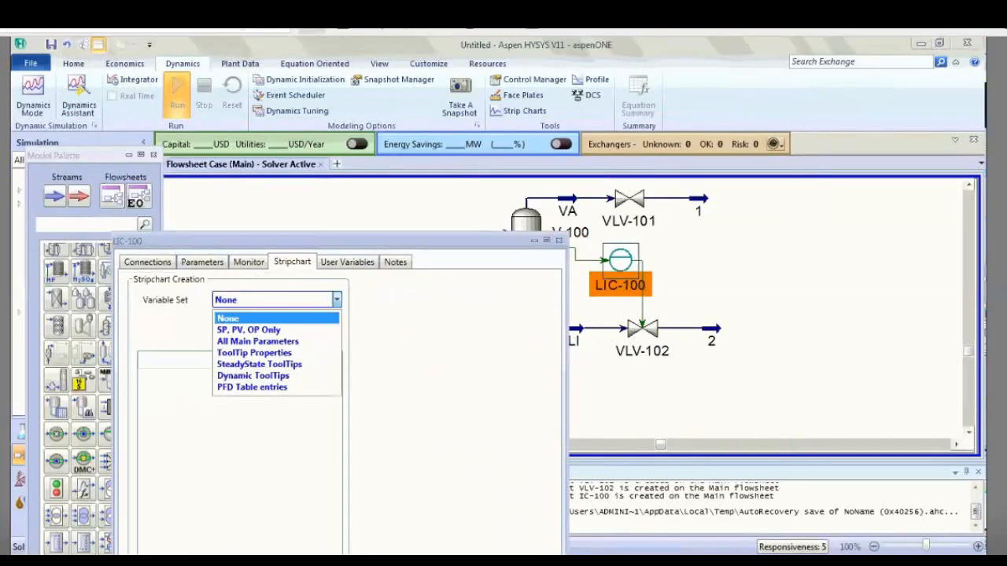
click(248, 330)
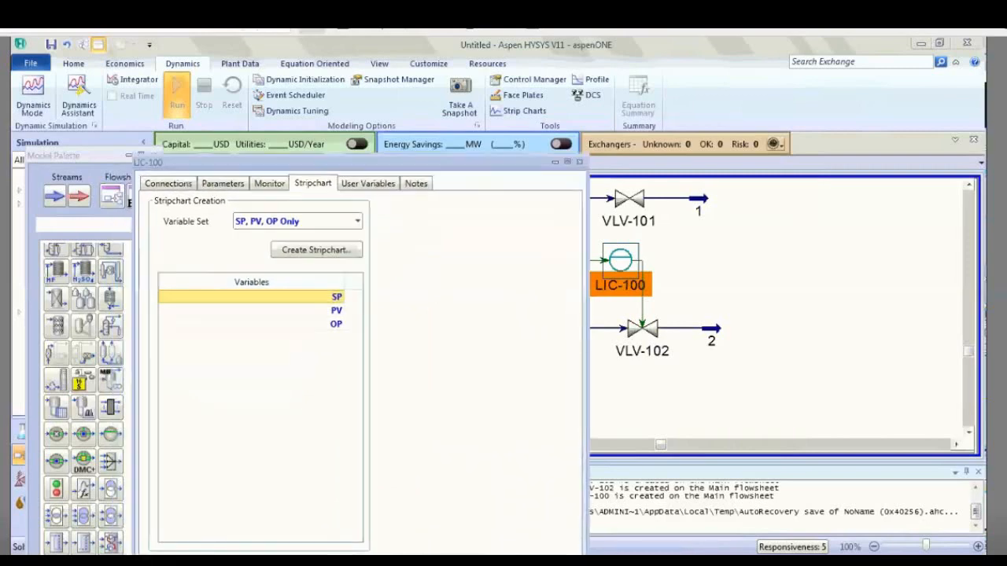
click(315, 248)
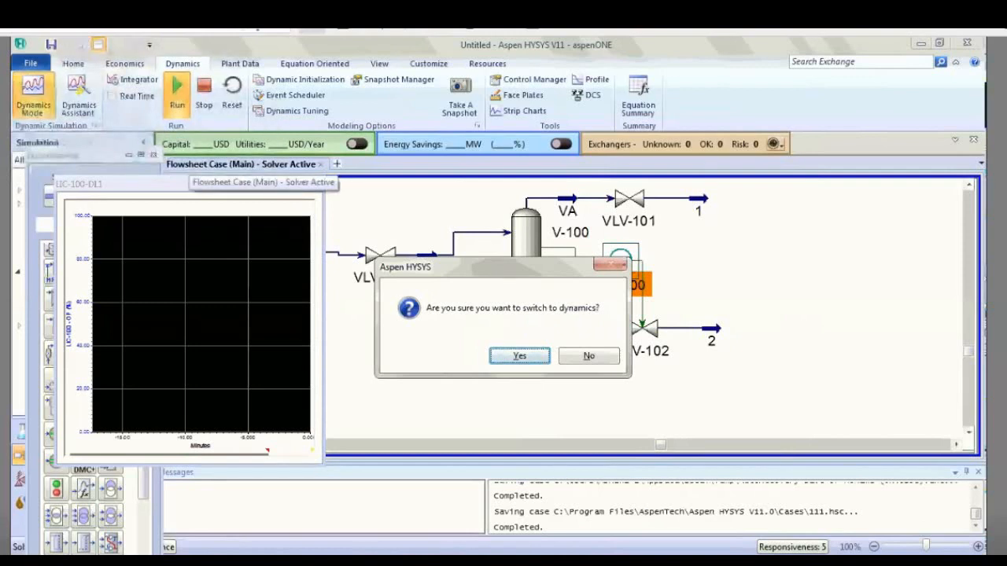
Confirm the switch to dynamic mode and start the integrator running.
click(519, 355)
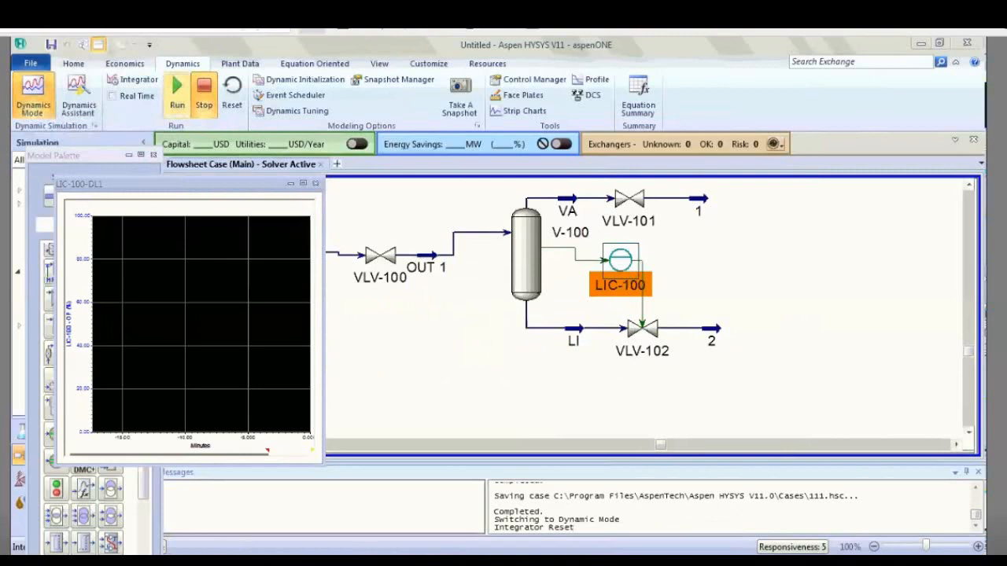
mouse_move(176, 89)
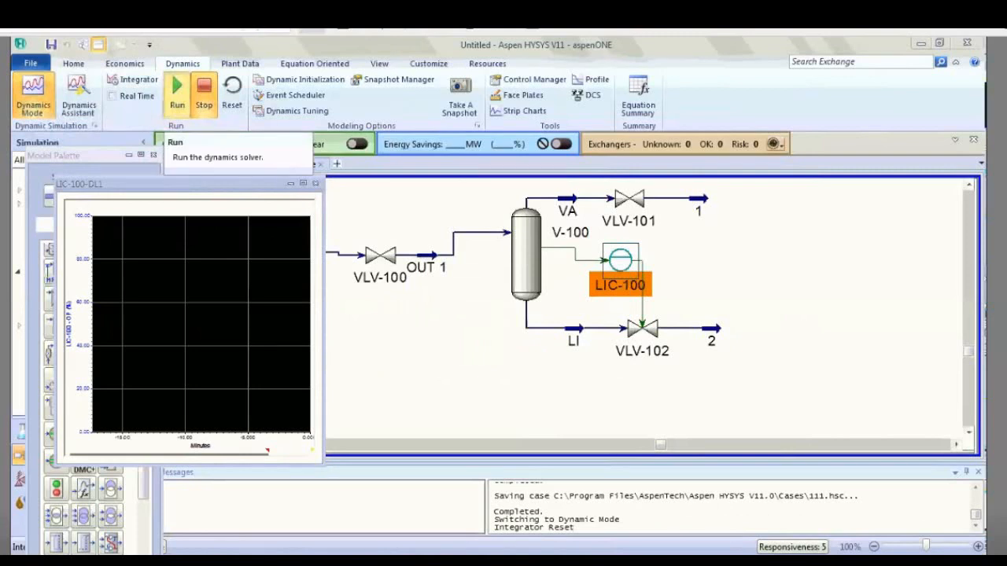
click(176, 94)
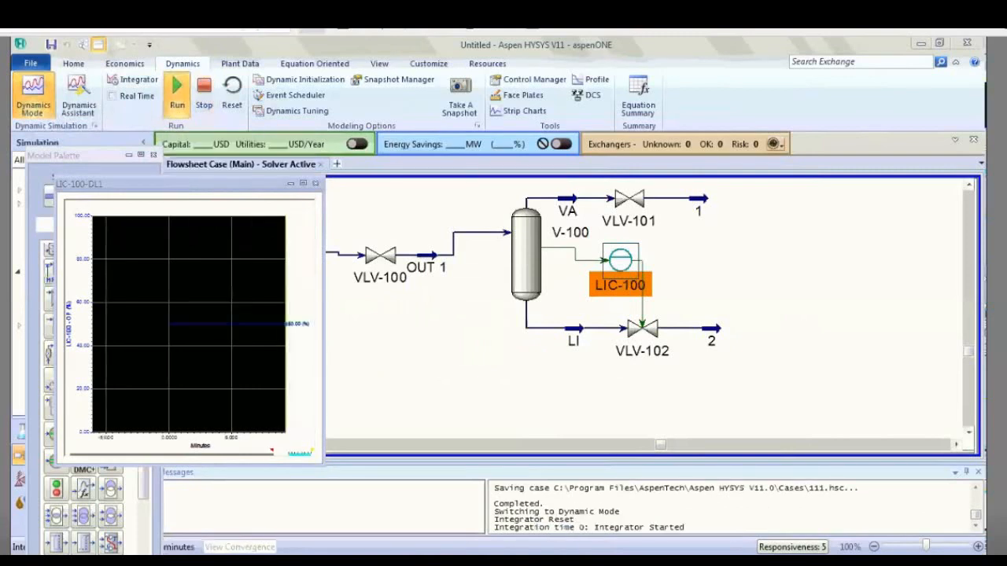